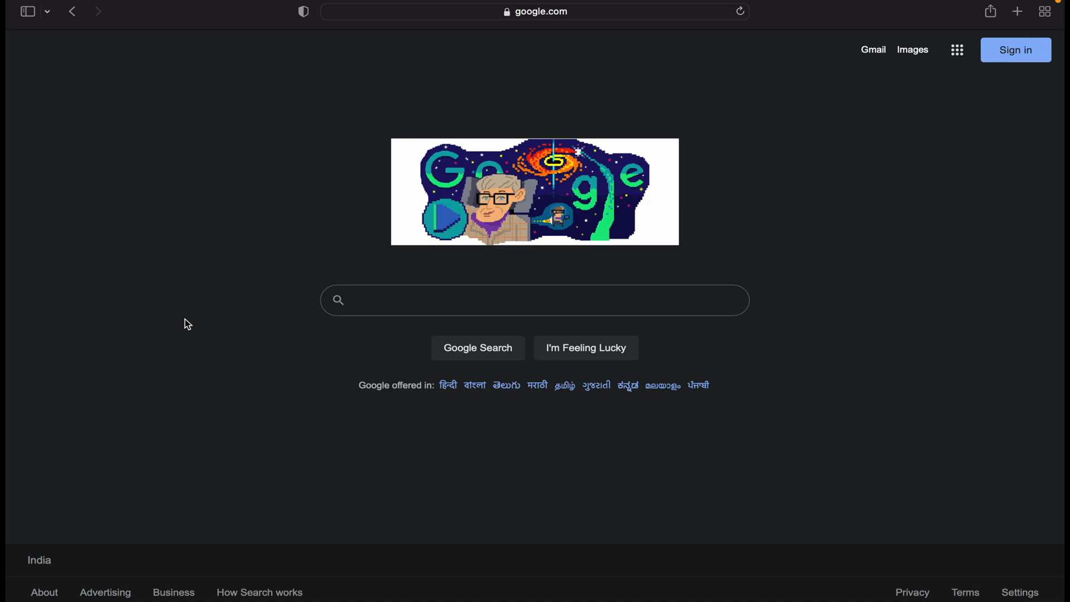
Step: Search Google for 'github' to reach its results page
{"action": "left_click", "coordinate": [534, 300]}
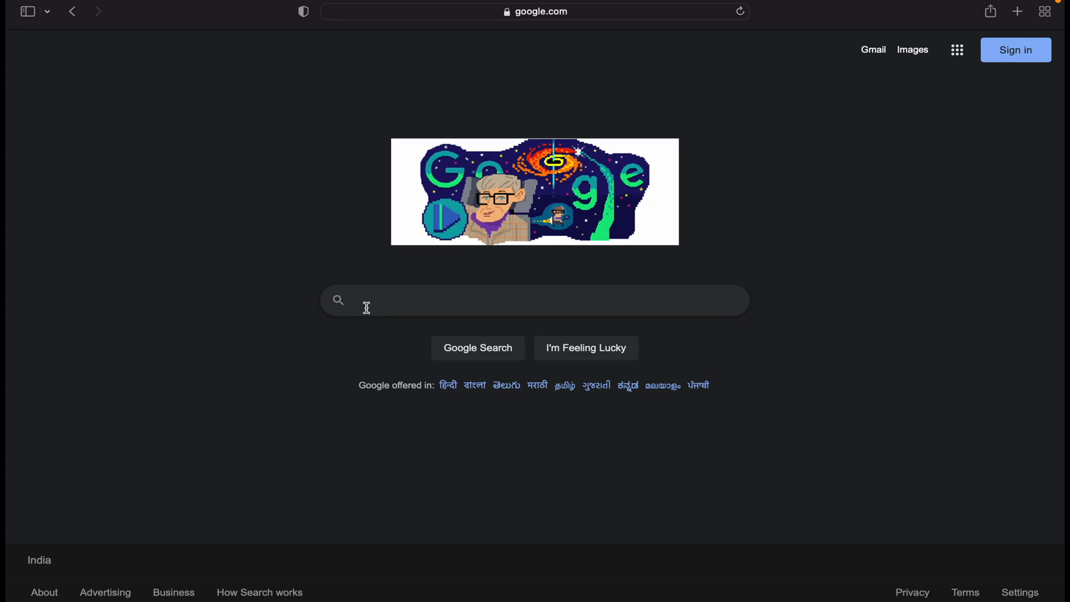
{"action": "type", "text": "G"}
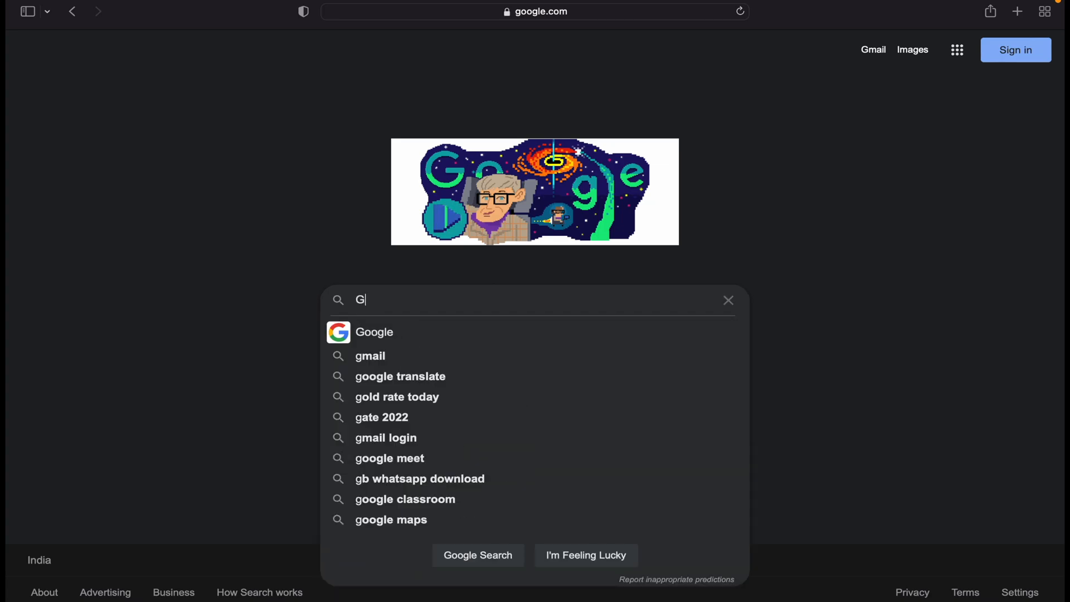
{"action": "type", "text": "ithub"}
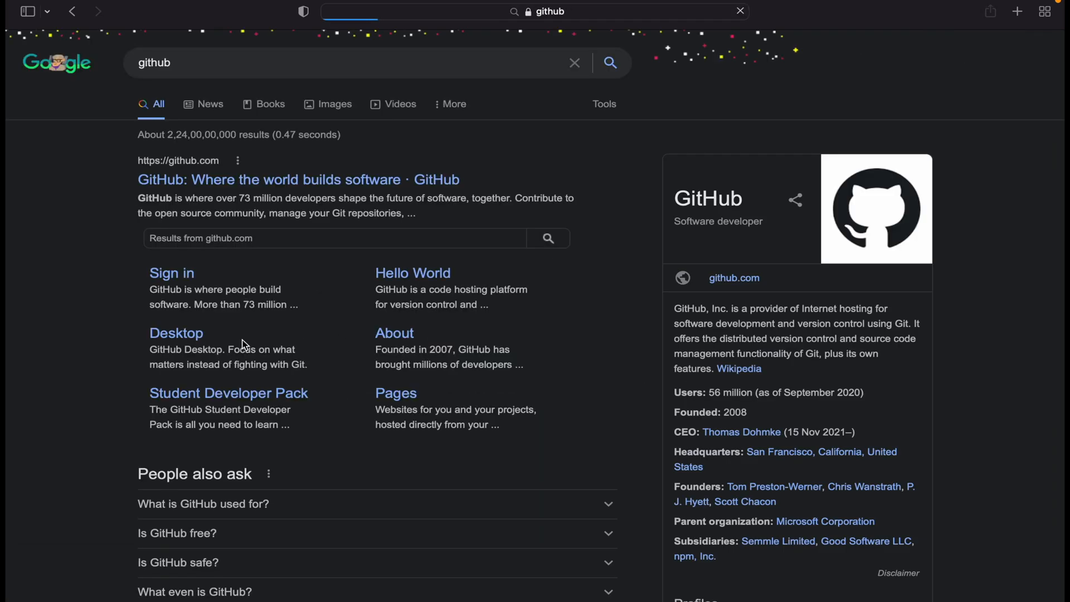
Step: Follow the GitHub result to land on the signed-in dashboard
{"action": "left_click", "coordinate": [269, 180]}
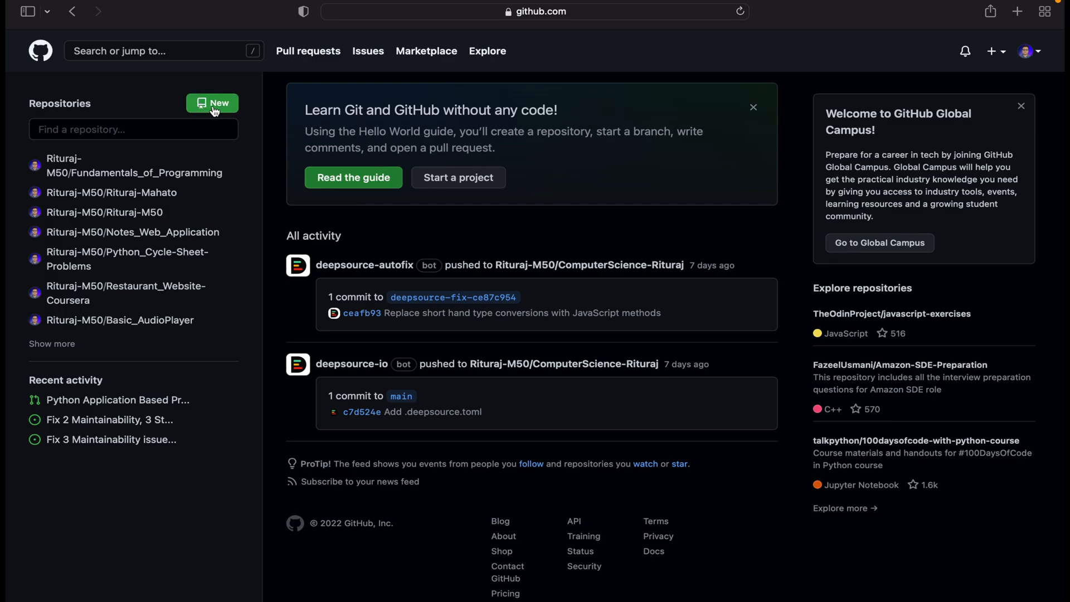
Step: Start a new repository named test_python described as 'This is a sample python repo'
{"action": "left_click", "coordinate": [212, 103]}
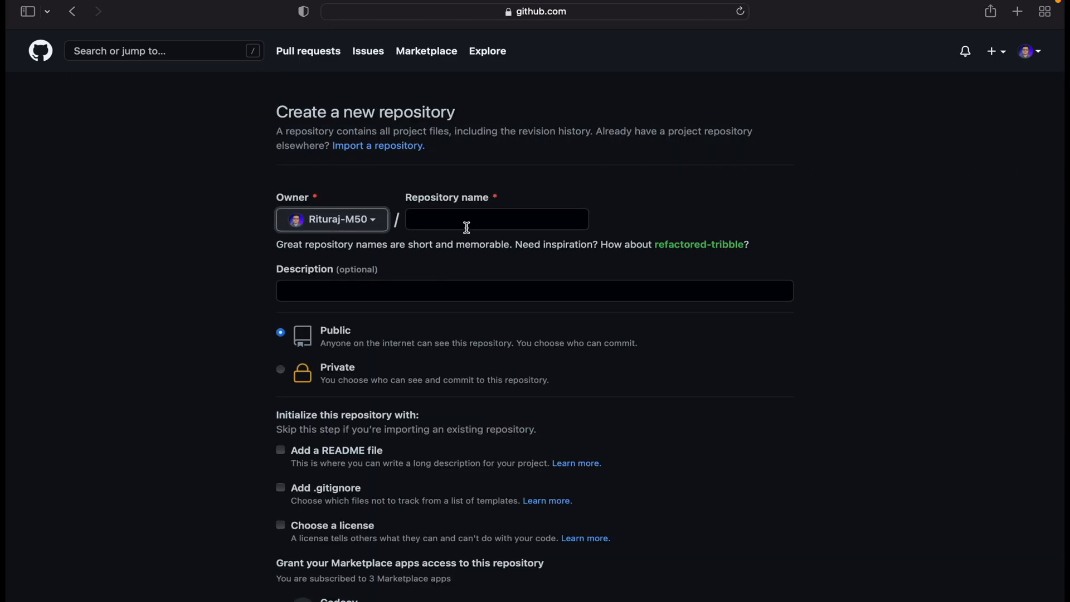
{"action": "left_click", "coordinate": [496, 219]}
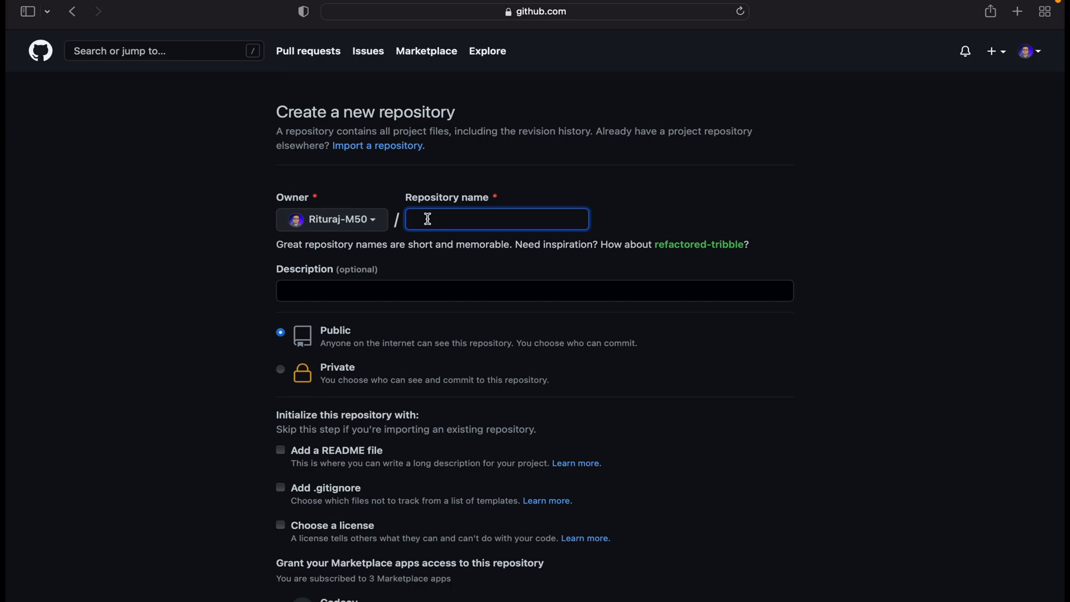
{"action": "type", "text": "test_python"}
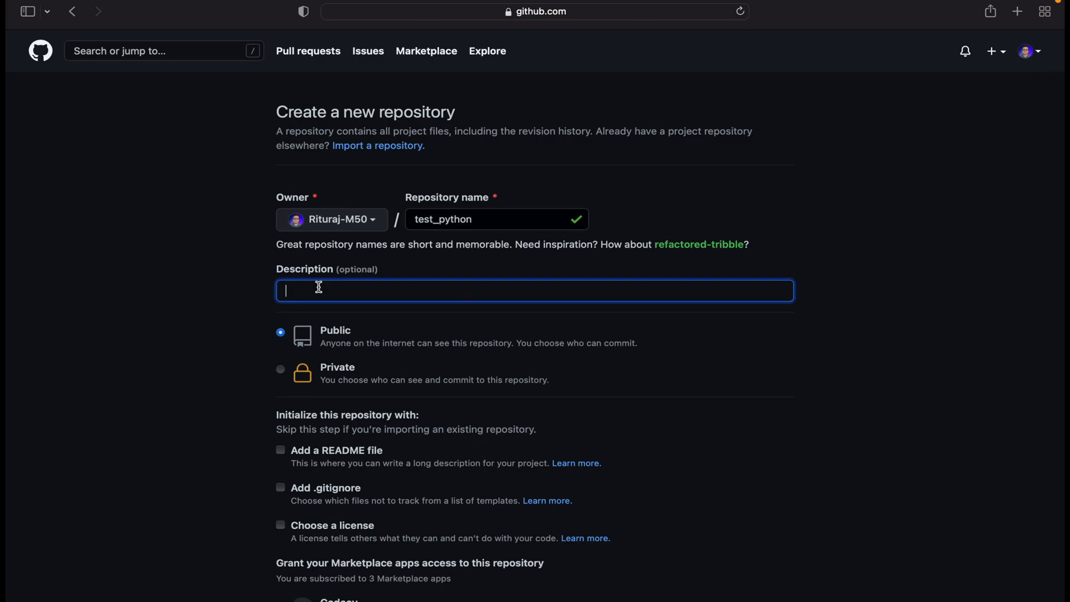
{"action": "type", "text": "This is"}
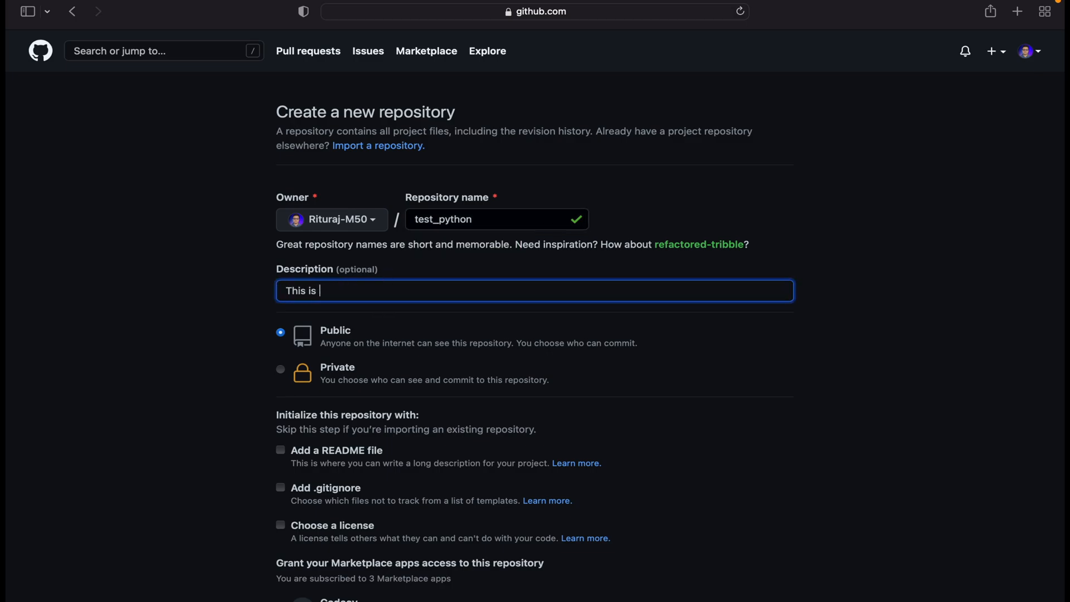
{"action": "type", "text": "a sample p"}
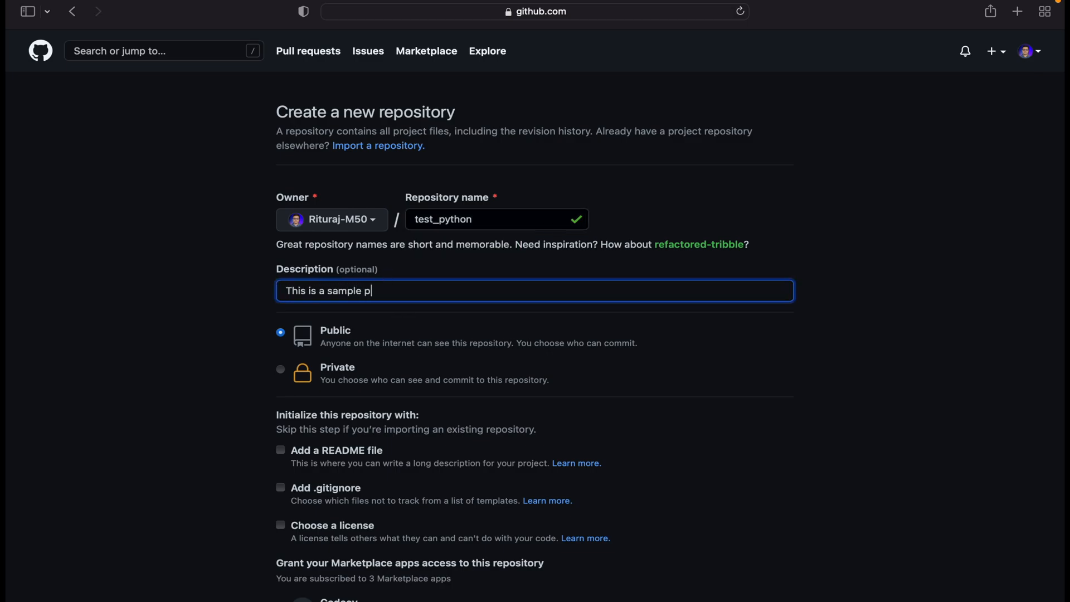
{"action": "type", "text": "ython repo."}
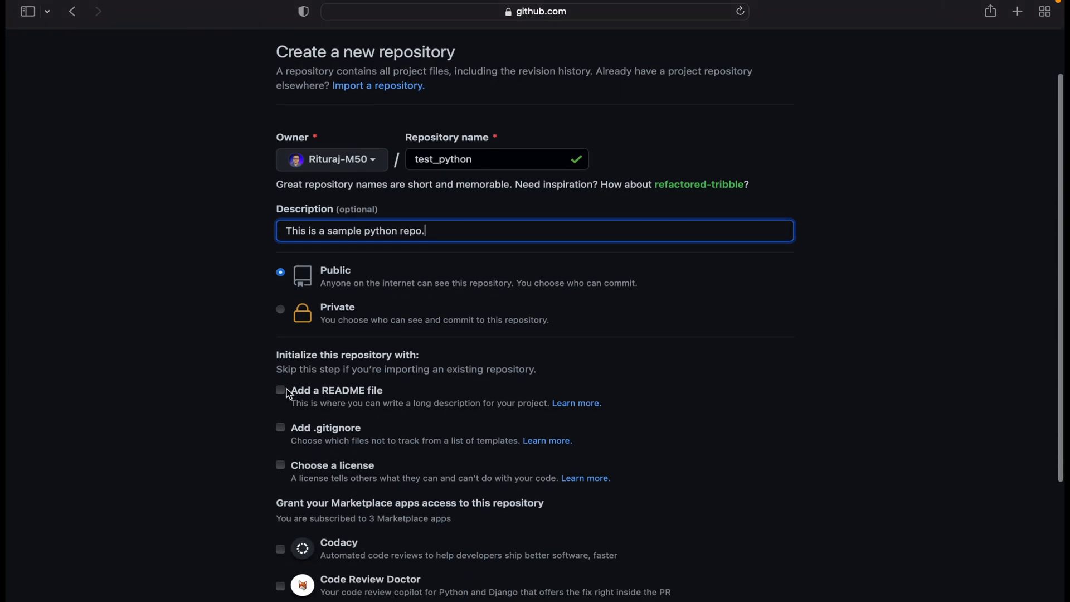
Step: Include a README file and create the test_python repository
{"action": "left_click", "coordinate": [280, 390]}
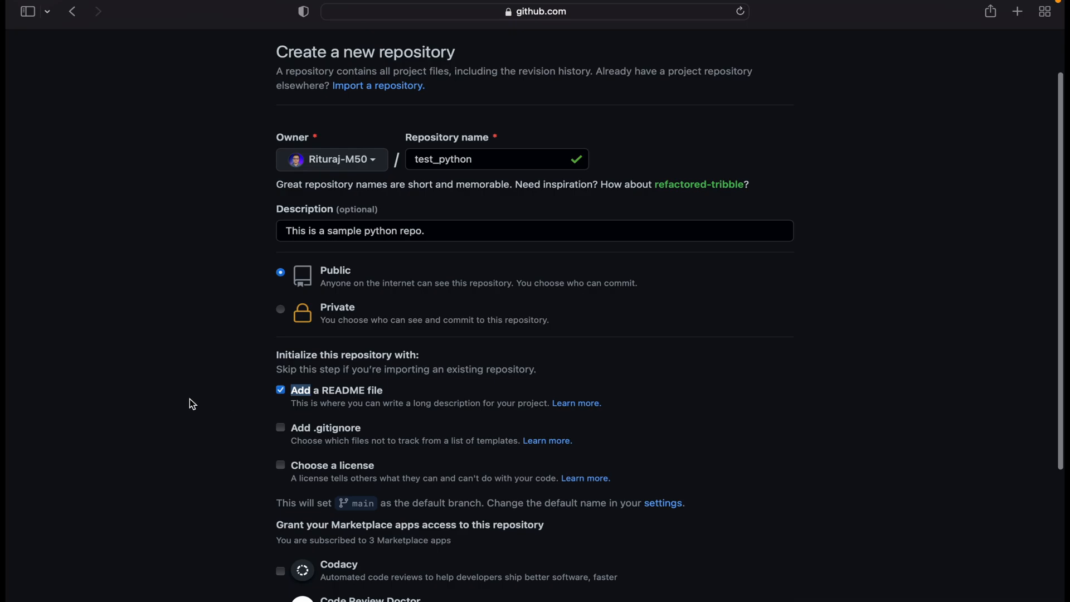
{"action": "scroll", "scroll_direction": "down", "scroll_amount": 3}
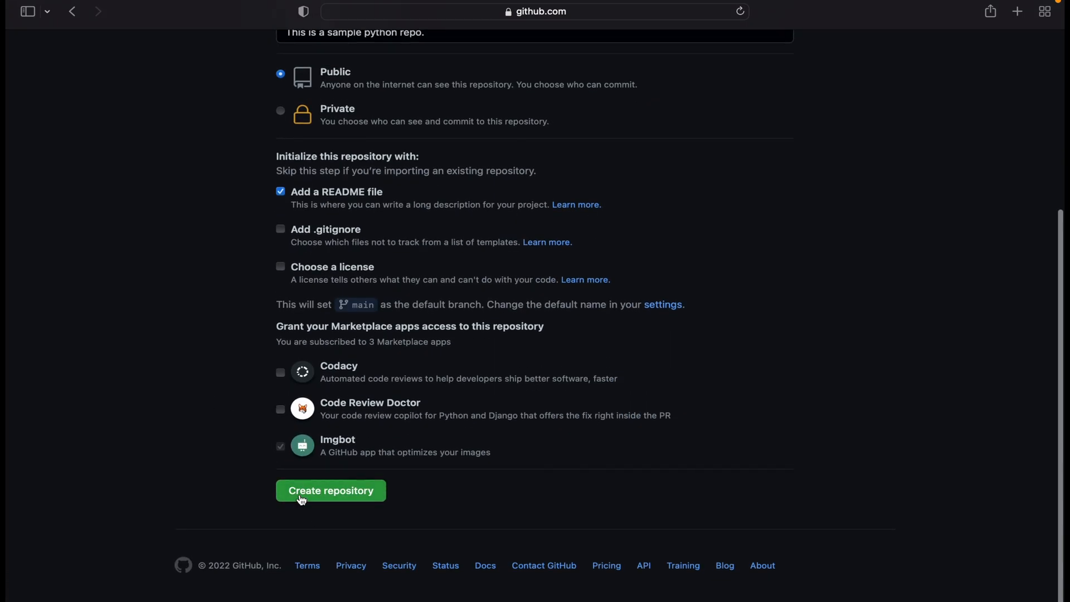
{"action": "left_click", "coordinate": [331, 490]}
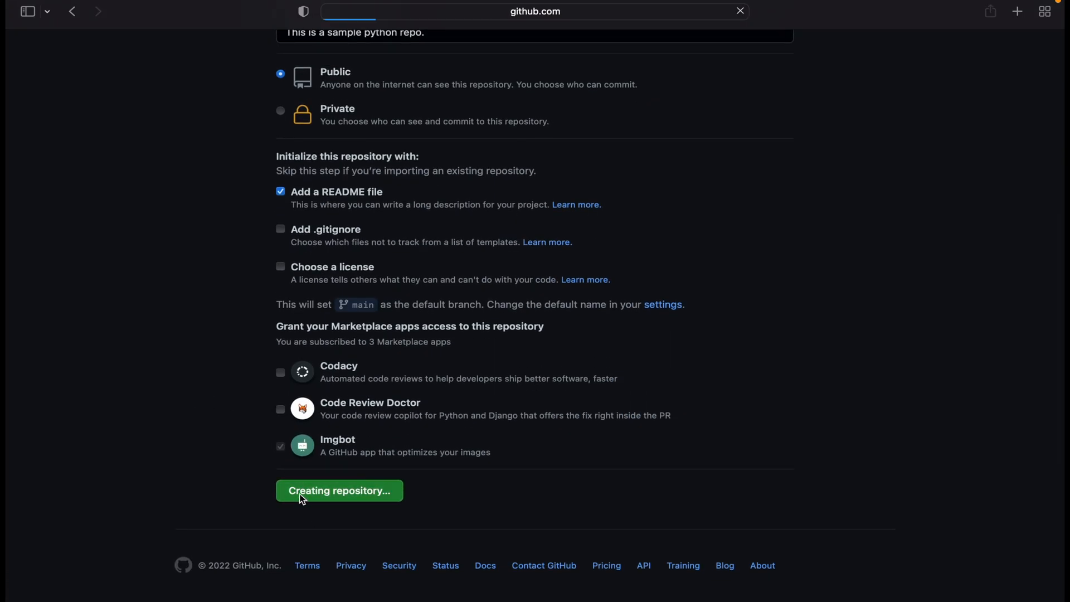
Step: Reveal the Add file options on the new test_python repository page
{"action": "left_click", "coordinate": [338, 490]}
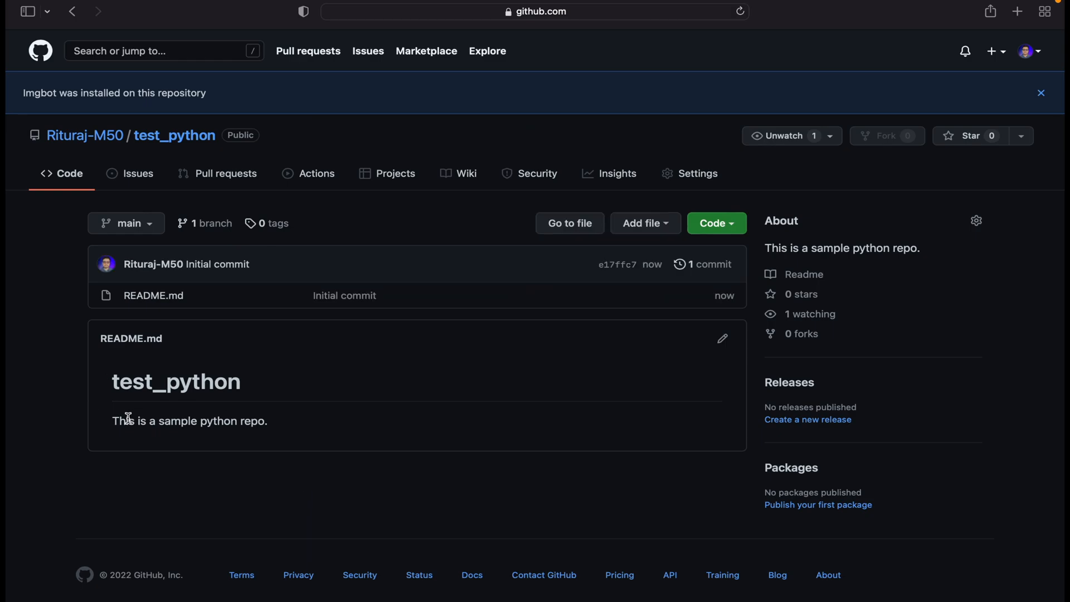
{"action": "mouse_move", "coordinate": [256, 442]}
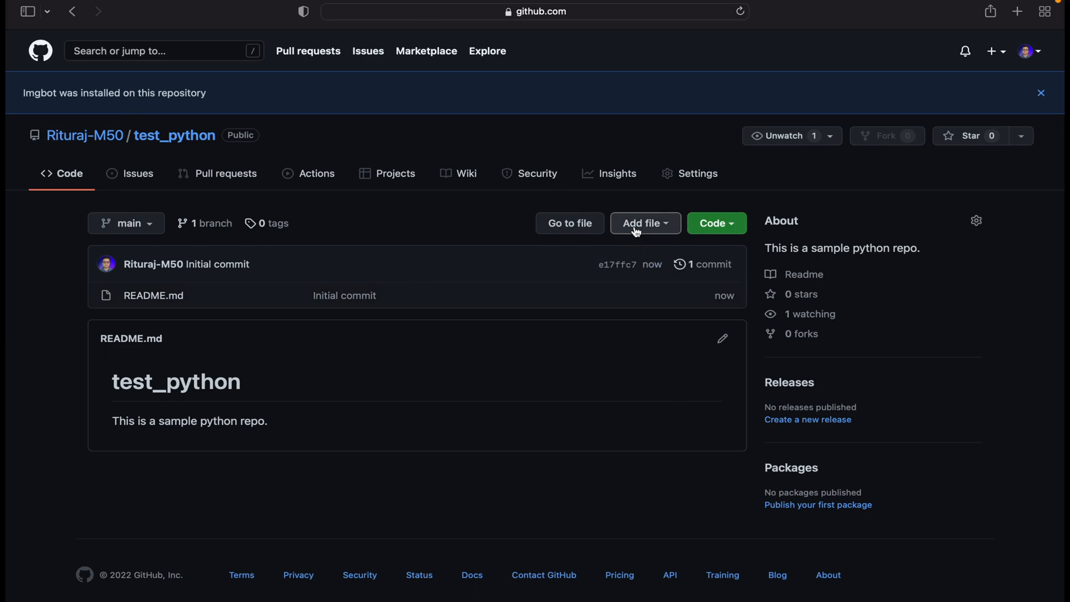
{"action": "left_click", "coordinate": [644, 222]}
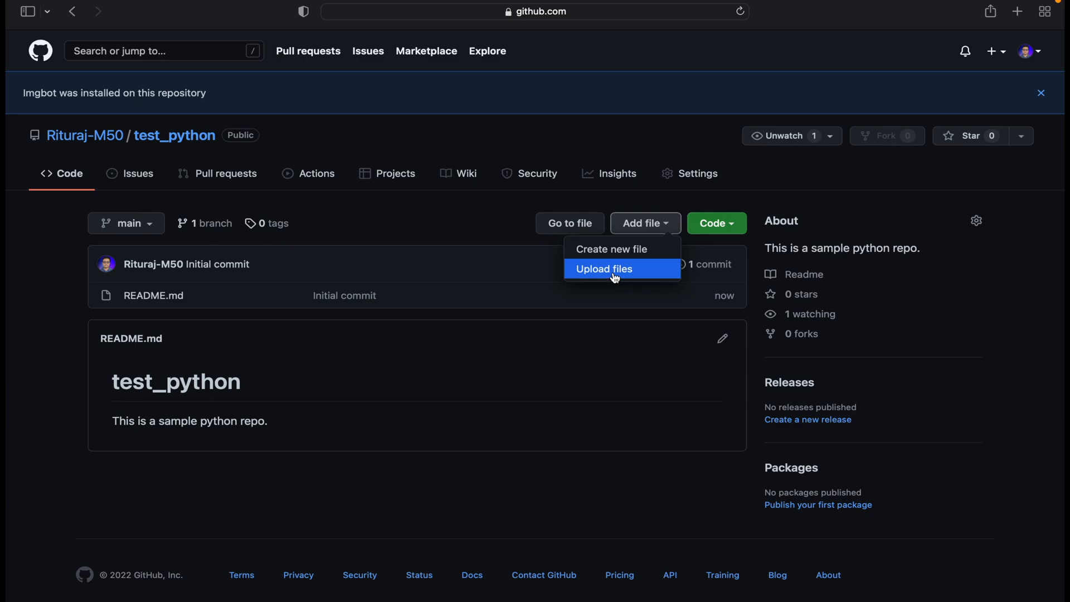
{"action": "mouse_move", "coordinate": [612, 248]}
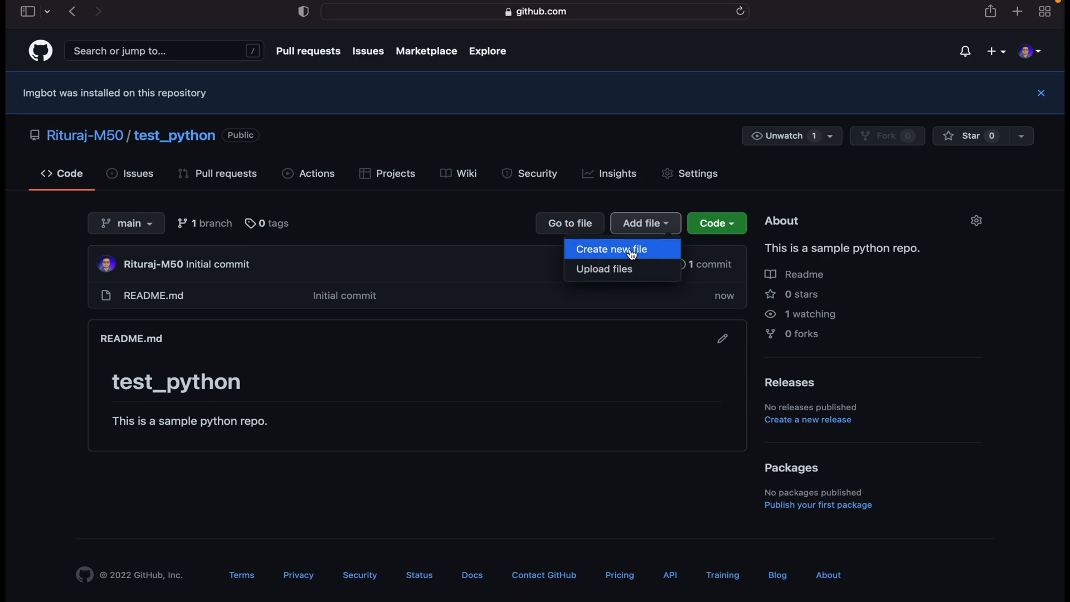
Step: Create test.py containing print("Hello World") and commit it to test_python
{"action": "left_click", "coordinate": [613, 248]}
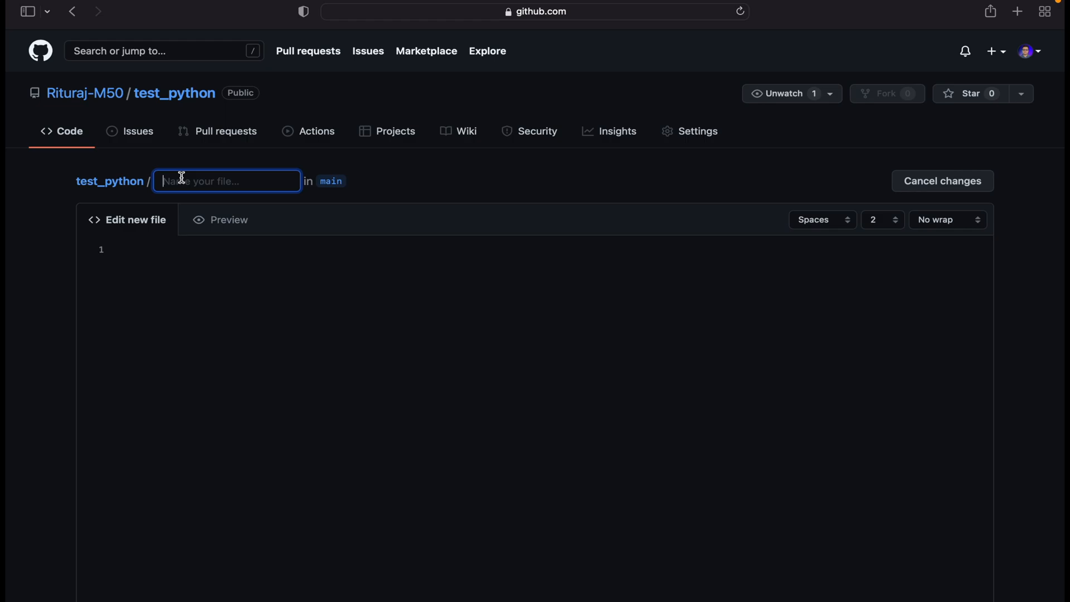
{"action": "type", "text": "test.p"}
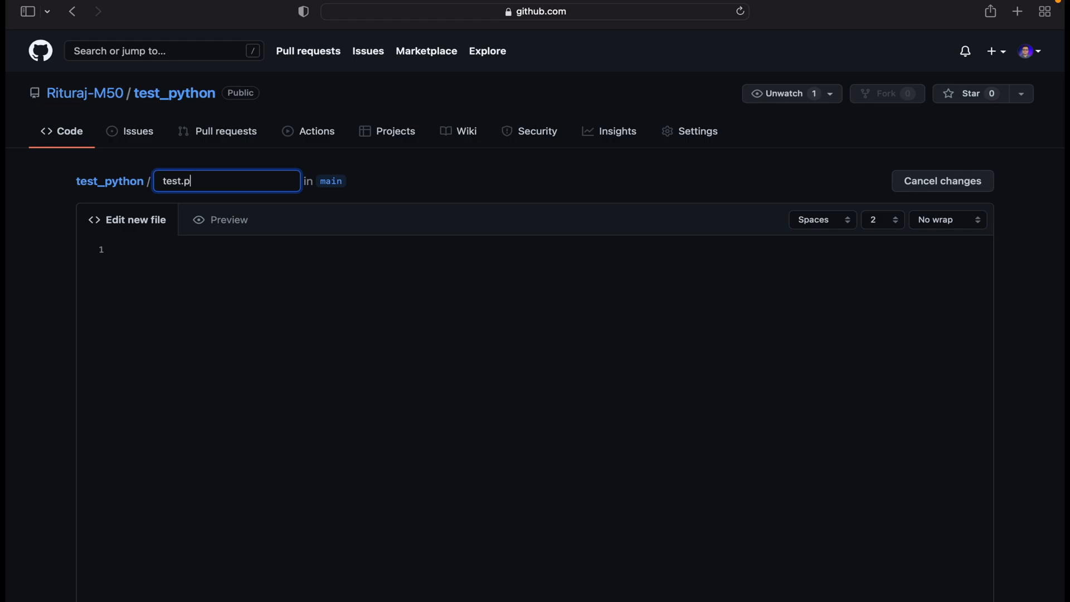
{"action": "type", "text": "print(\""}
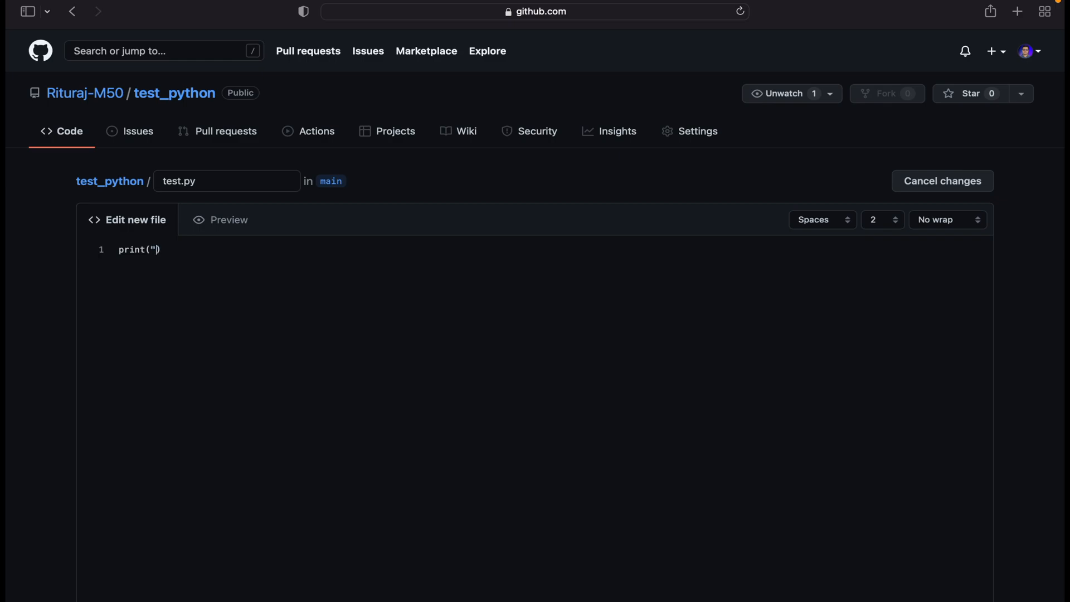
{"action": "type", "text": "Hello \""}
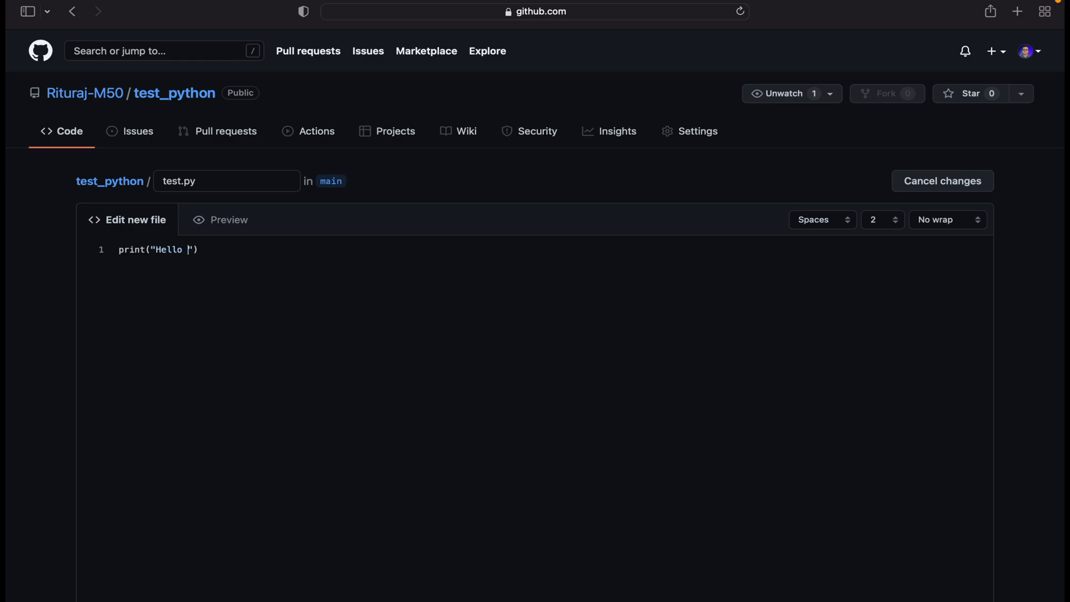
{"action": "scroll", "scroll_direction": "down", "scroll_amount": 3}
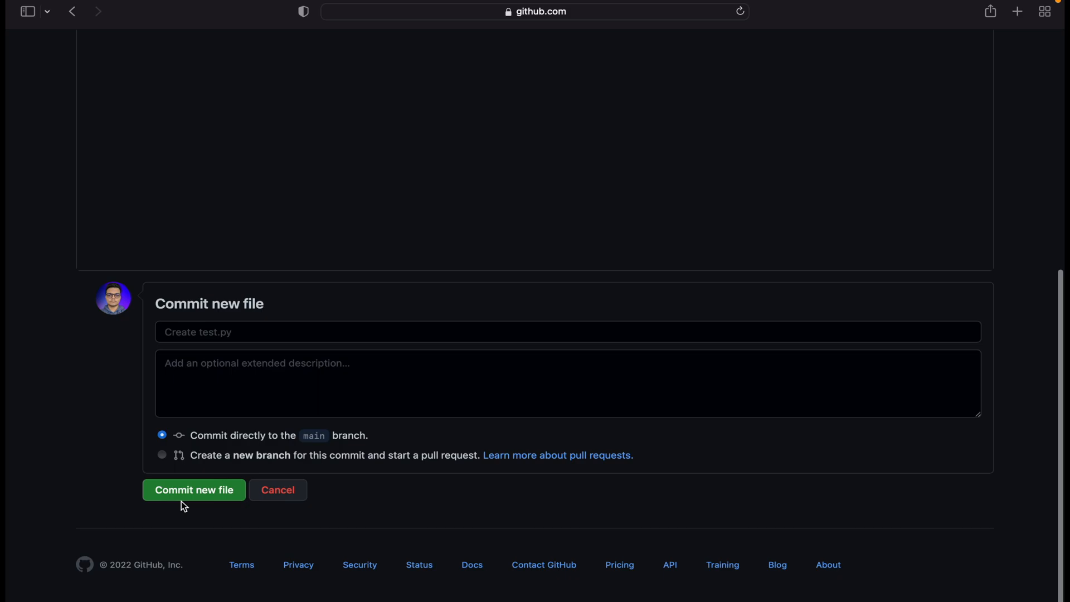
{"action": "left_click", "coordinate": [193, 490]}
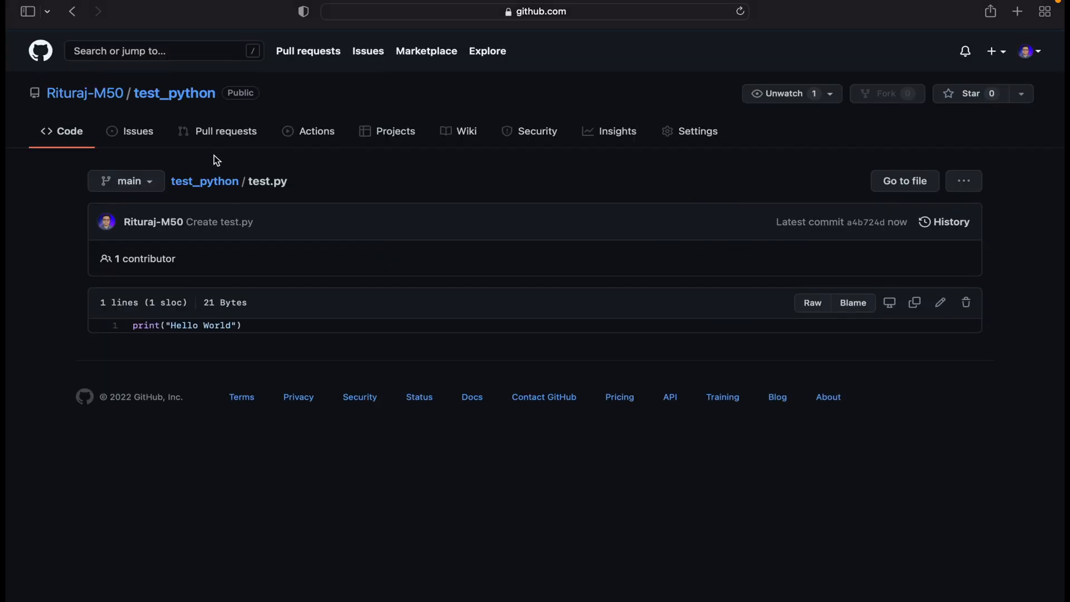
{"action": "mouse_move", "coordinate": [225, 199]}
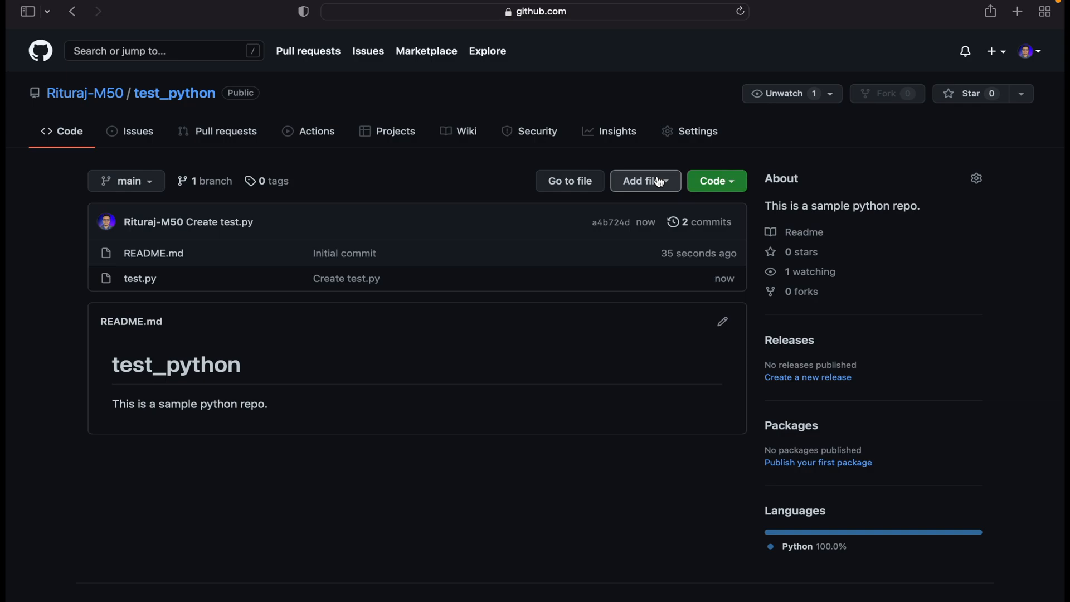
Step: Start another new file in the test_python repository
{"action": "left_click", "coordinate": [644, 180]}
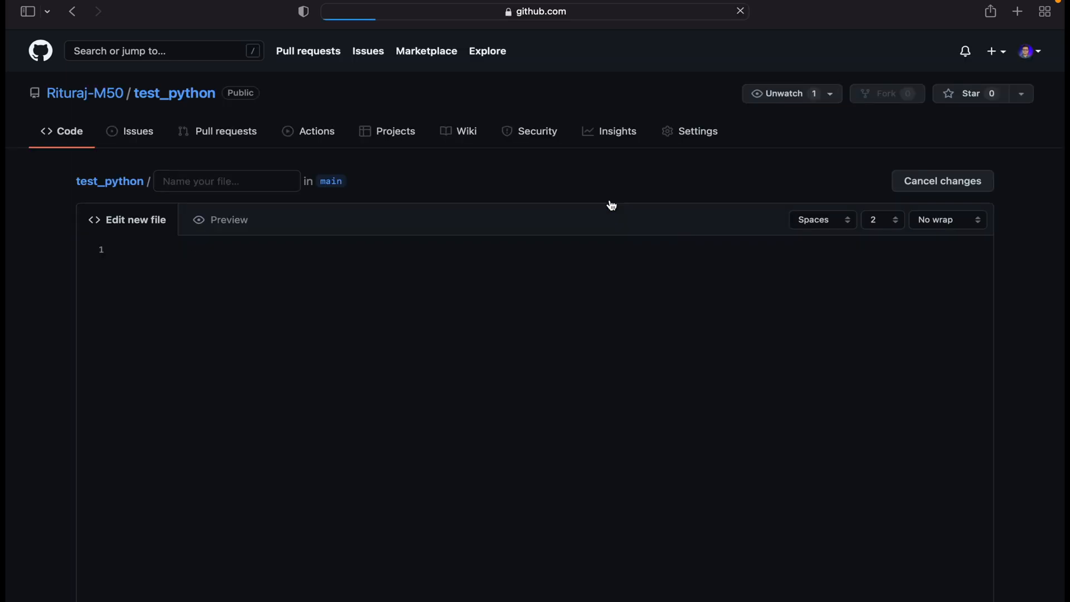
Step: Name the new file tuple/tup1.py, placing it in a tuple folder
{"action": "left_click", "coordinate": [226, 180]}
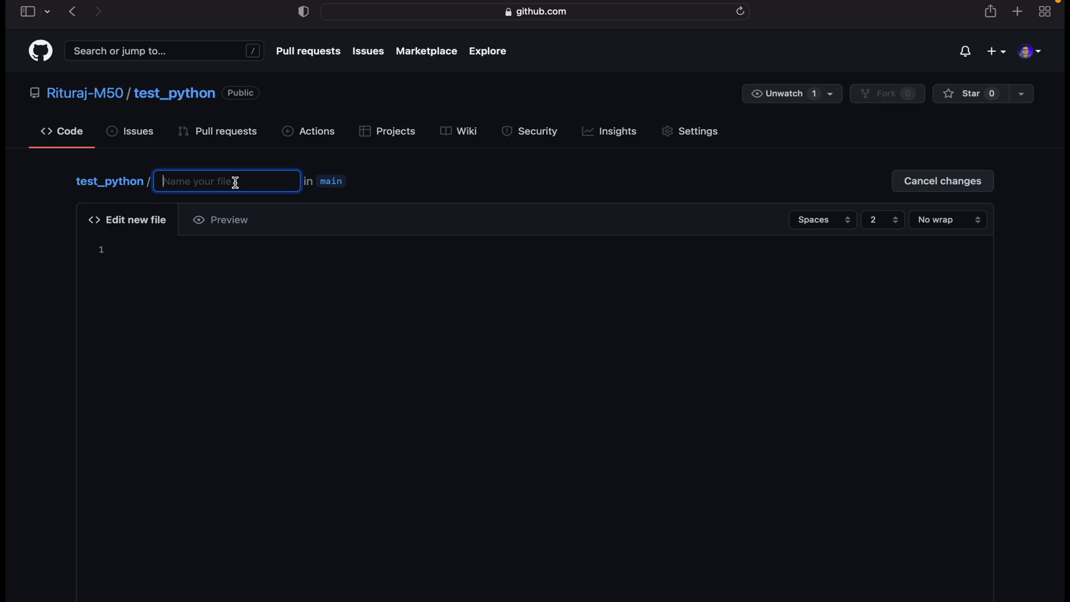
{"action": "type", "text": "tup"}
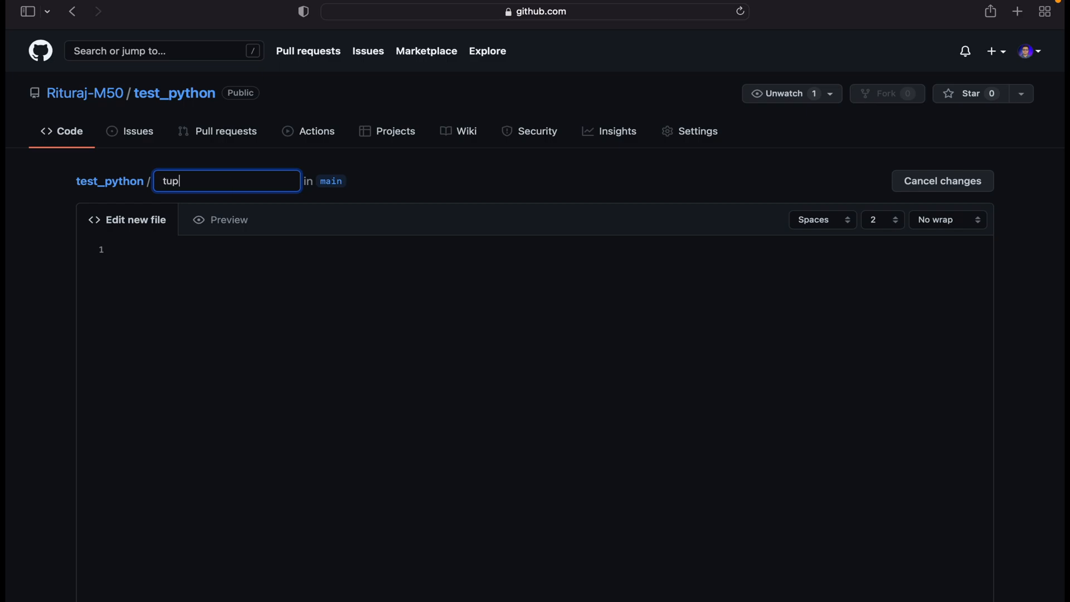
{"action": "type", "text": "le/"}
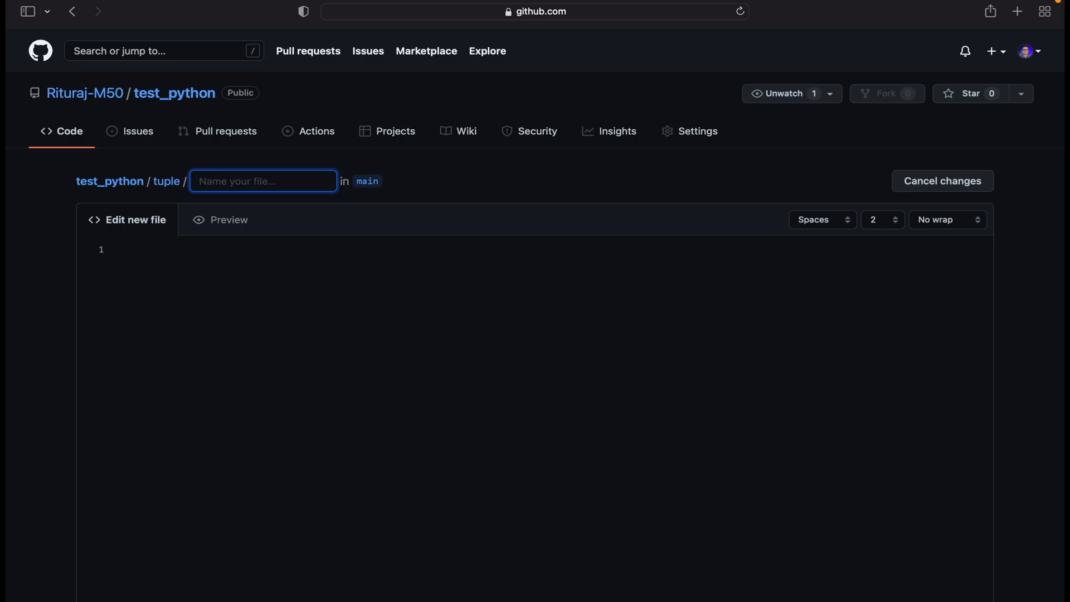
{"action": "type", "text": "tup1.py"}
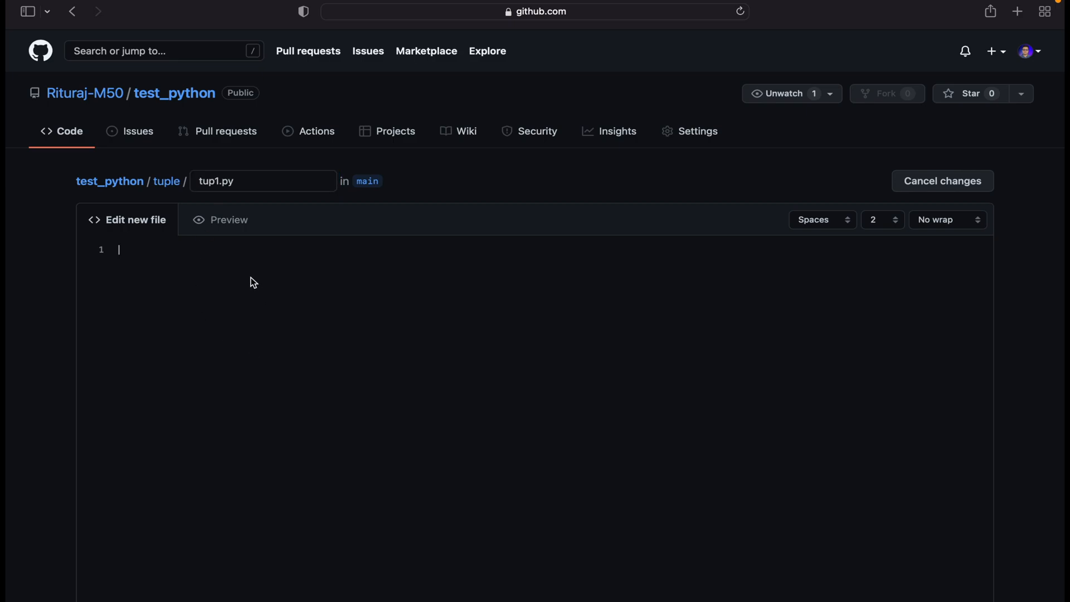
{"action": "mouse_move", "coordinate": [224, 288]}
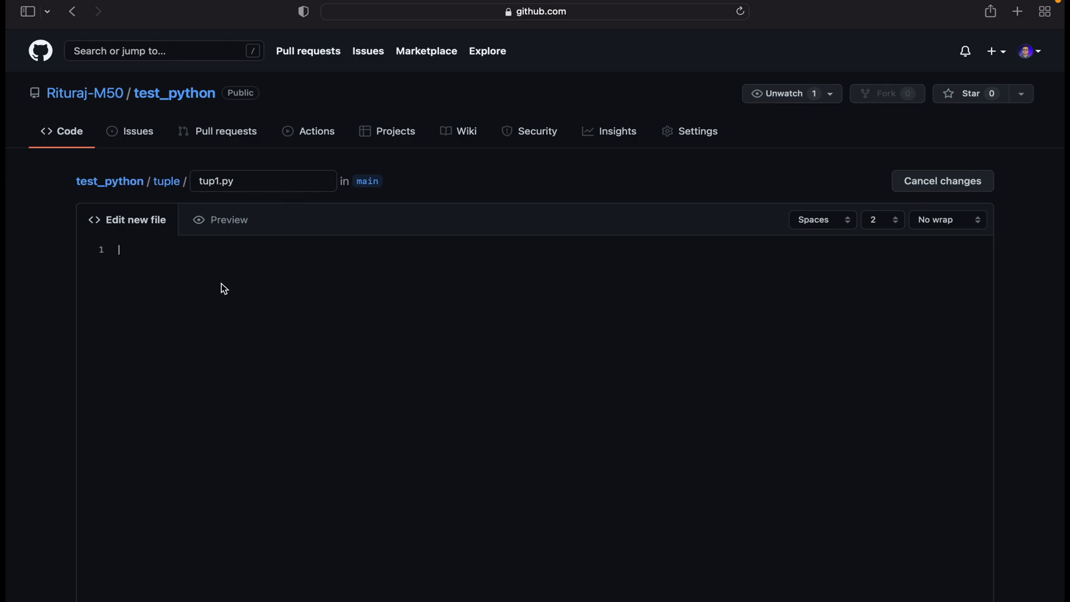
Step: Write the file body: a = (1,2,3) followed by print(a[0])
{"action": "type", "text": "a ="}
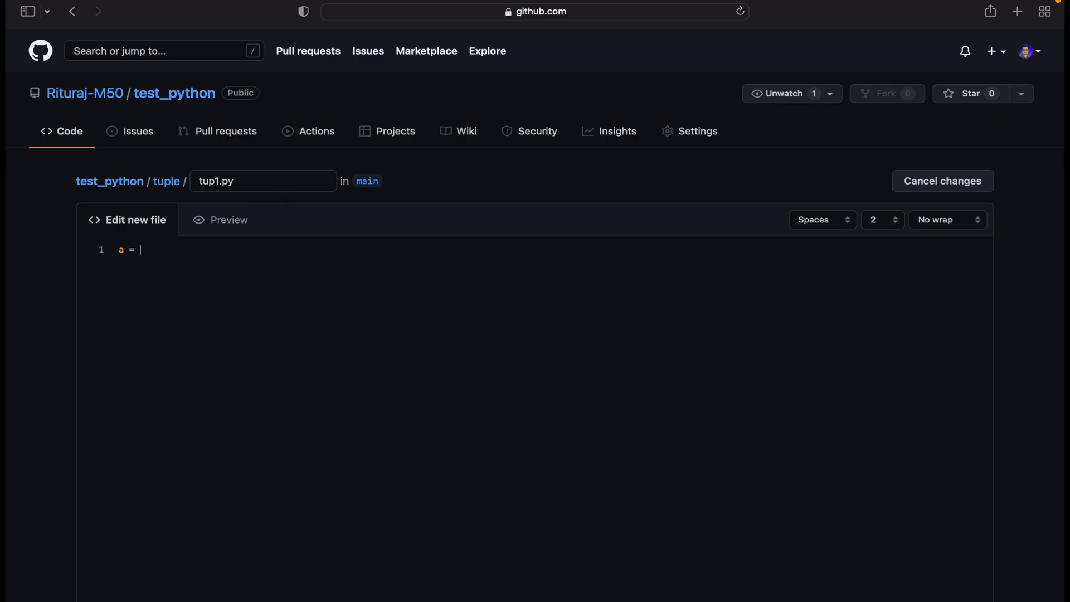
{"action": "type", "text": "(1,2,"}
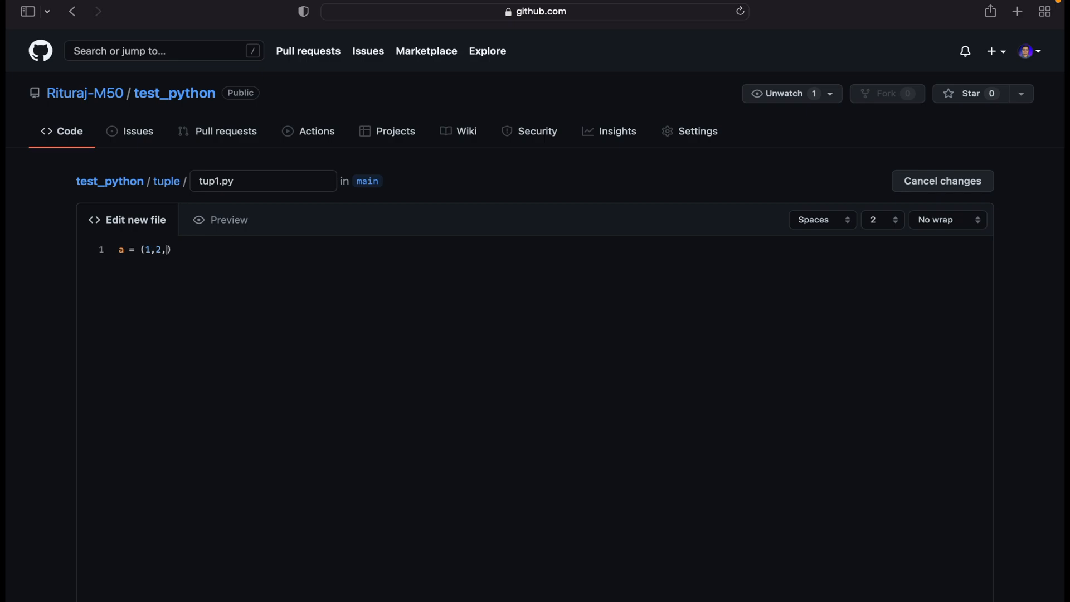
{"action": "type", "text": "3"}
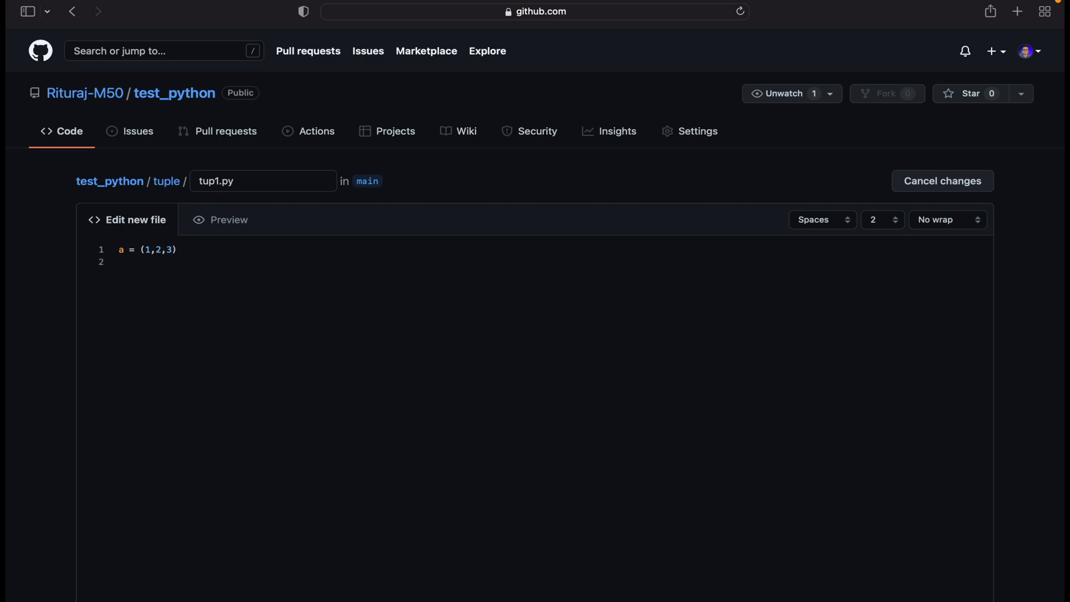
{"action": "type", "text": "pr"}
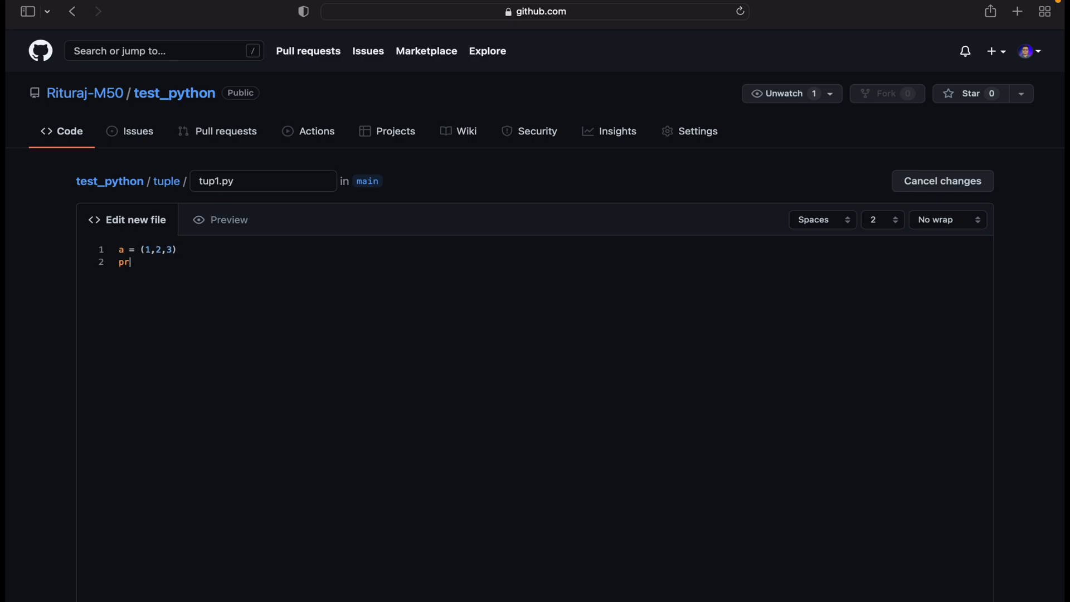
{"action": "type", "text": "int(a[]"}
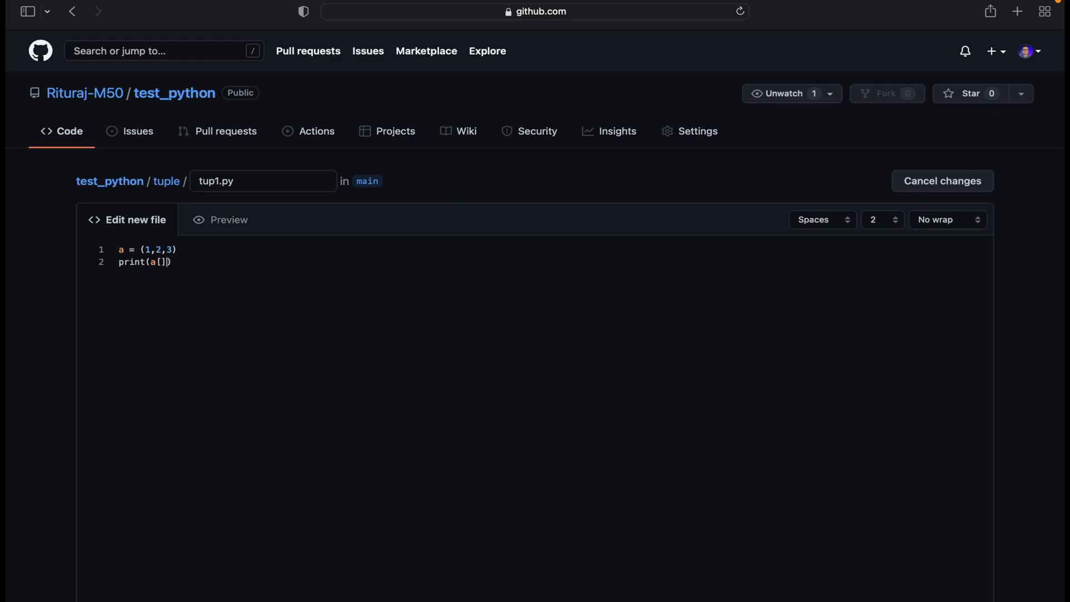
{"action": "type", "text": "0"}
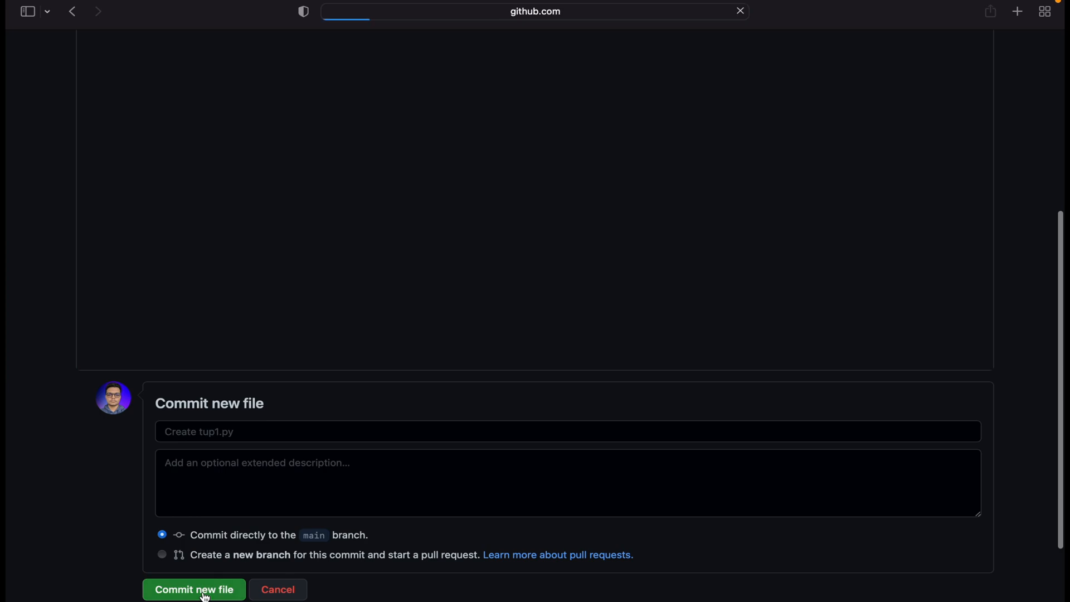
Step: Commit tup1.py to main, check its two lines in the tuple folder, and return to the repo root
{"action": "left_click", "coordinate": [194, 588]}
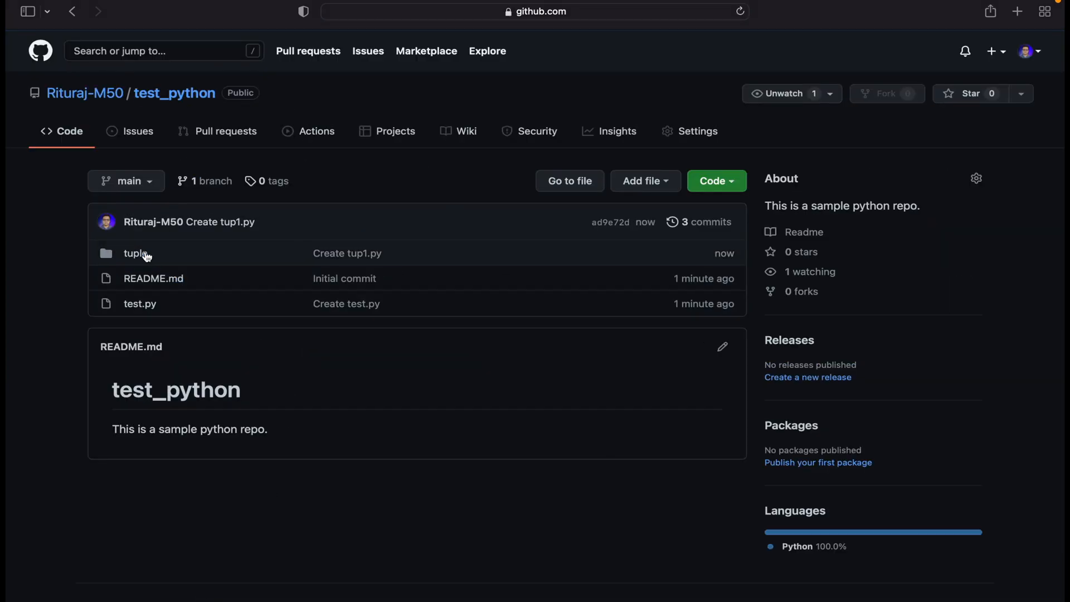
{"action": "mouse_move", "coordinate": [134, 253]}
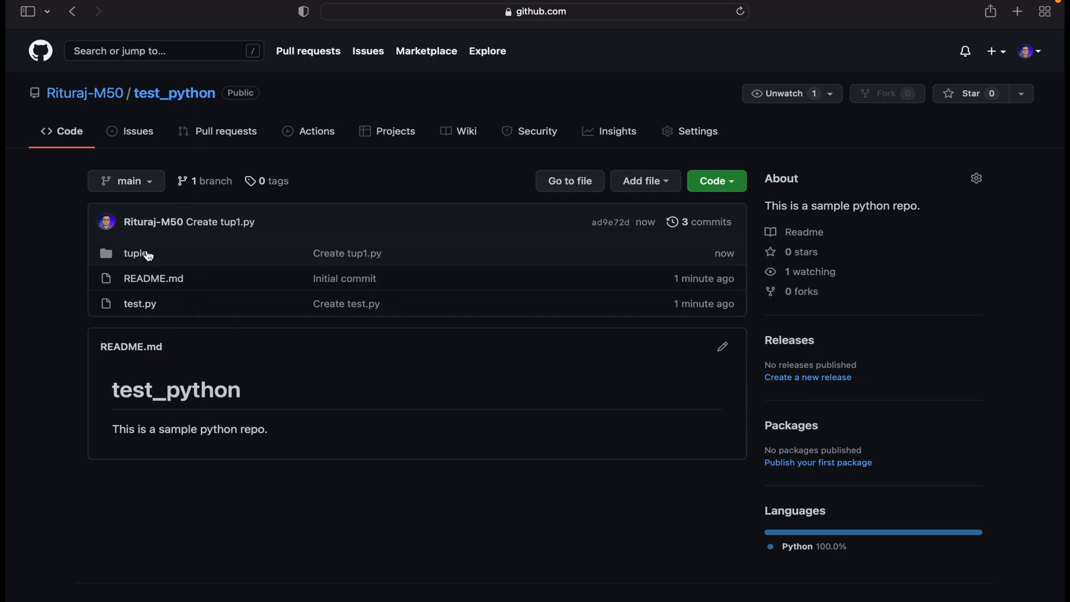
{"action": "left_click", "coordinate": [136, 252]}
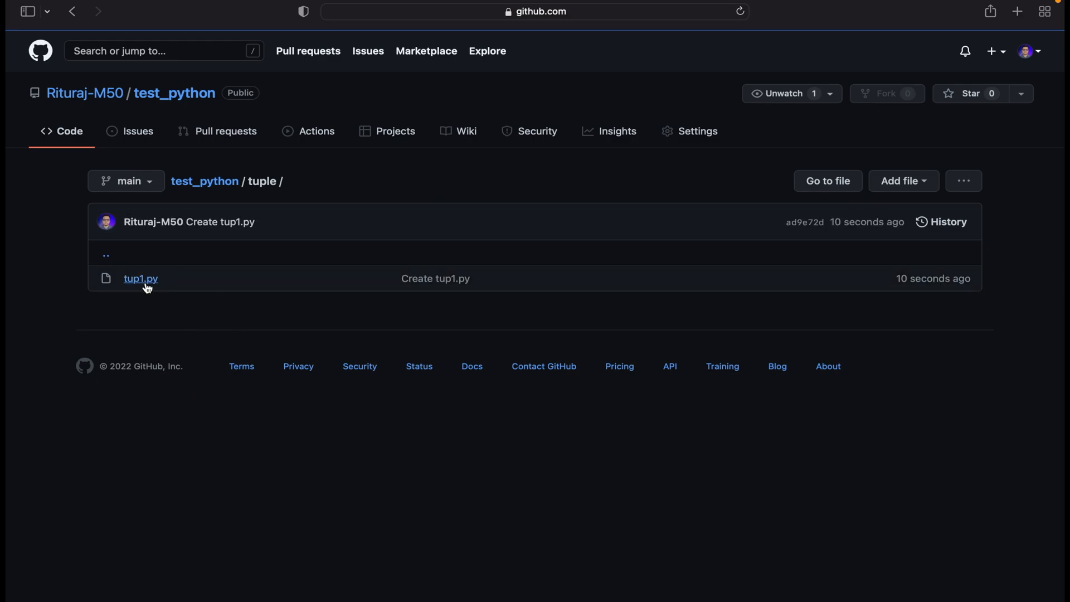
{"action": "left_click", "coordinate": [140, 279]}
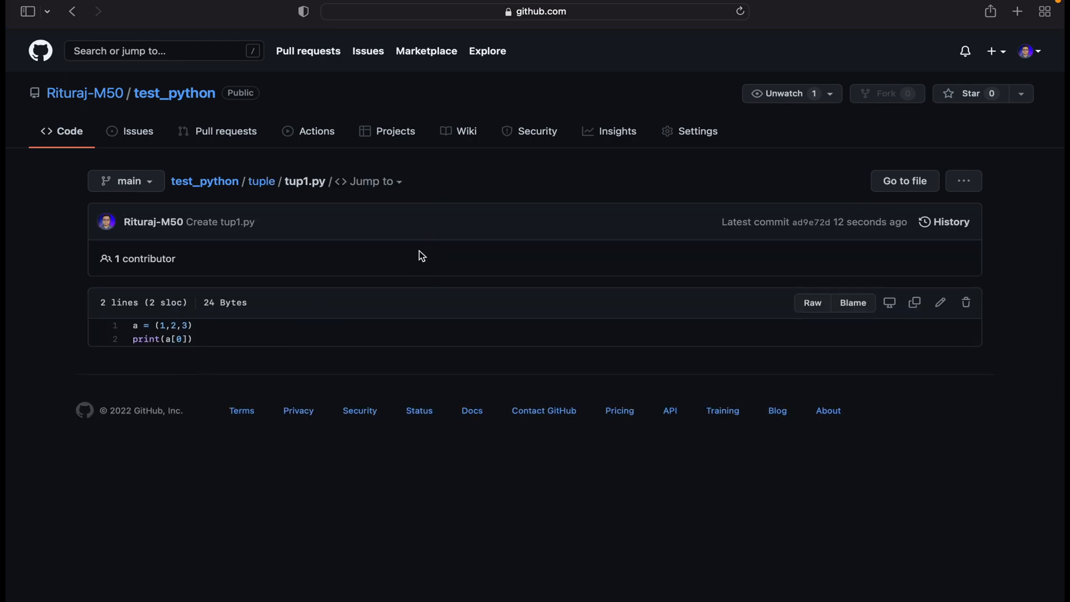
{"action": "left_click", "coordinate": [261, 180]}
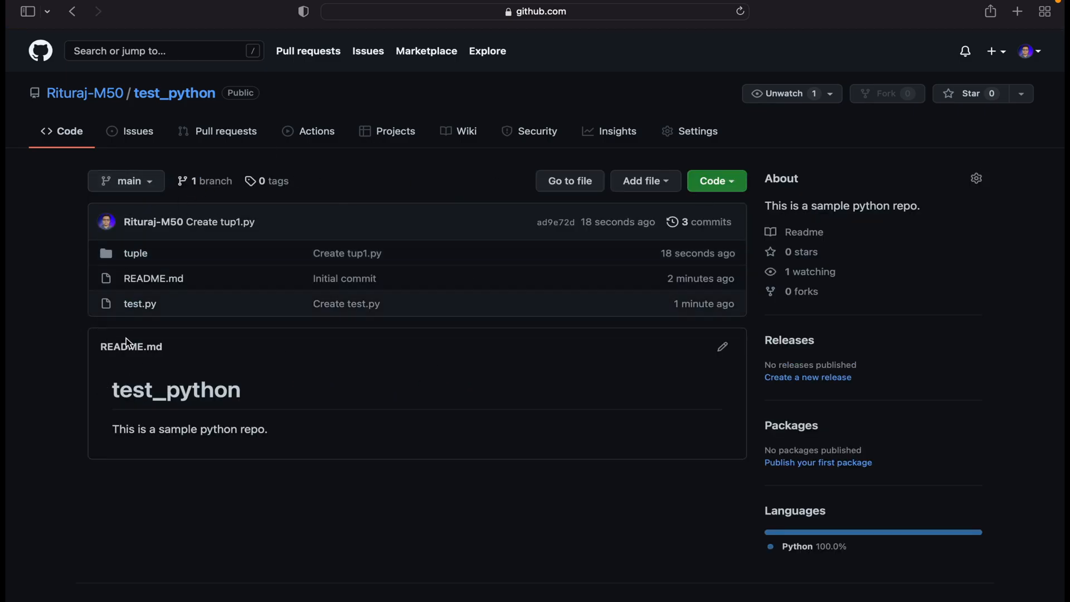
{"action": "left_click", "coordinate": [644, 181]}
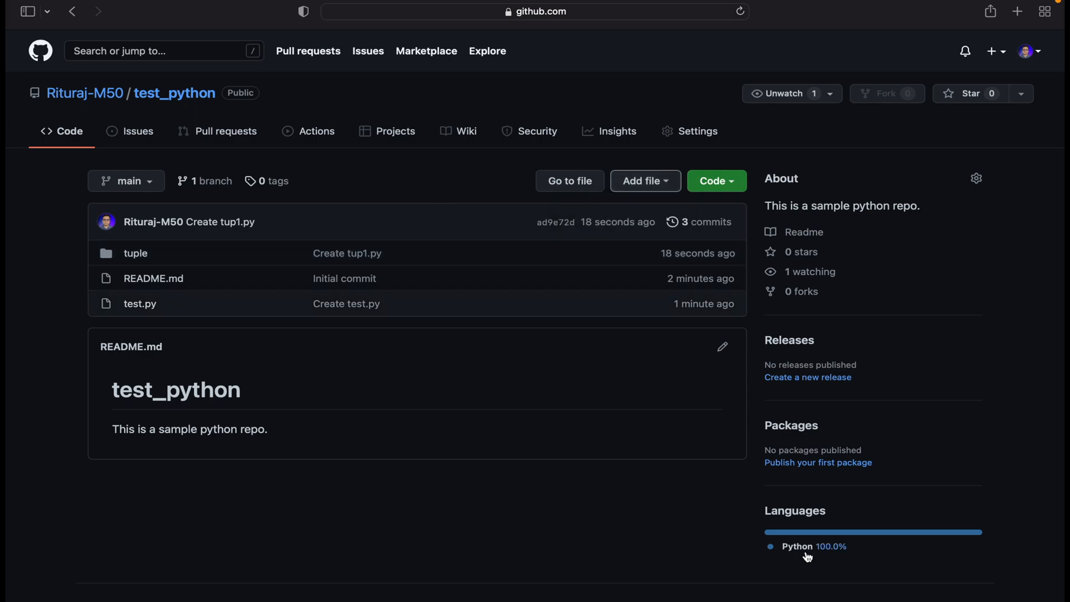
{"action": "mouse_move", "coordinate": [856, 561]}
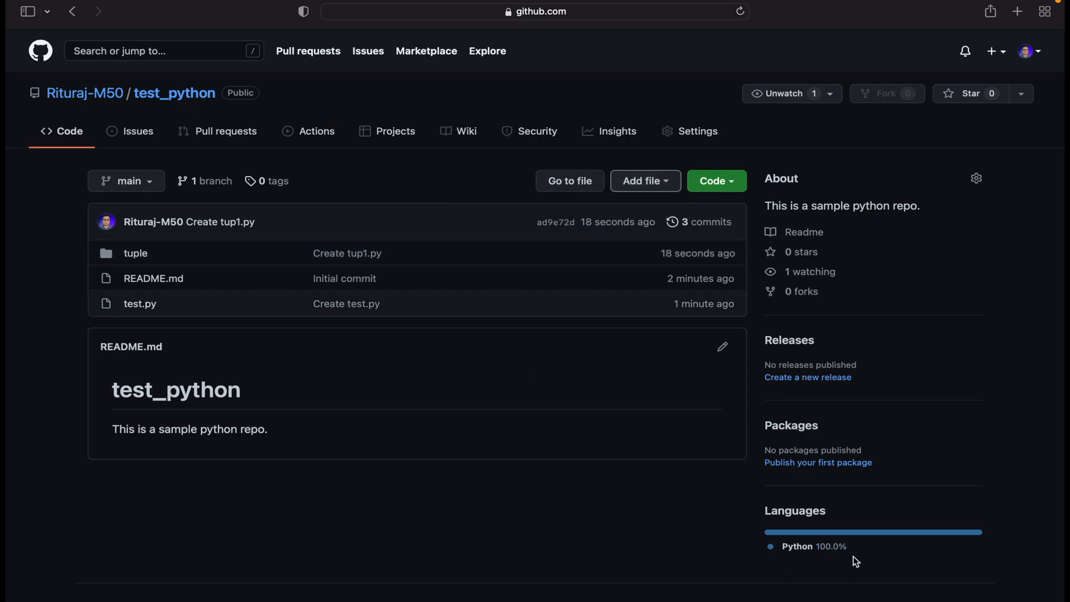
{"action": "mouse_move", "coordinate": [550, 476]}
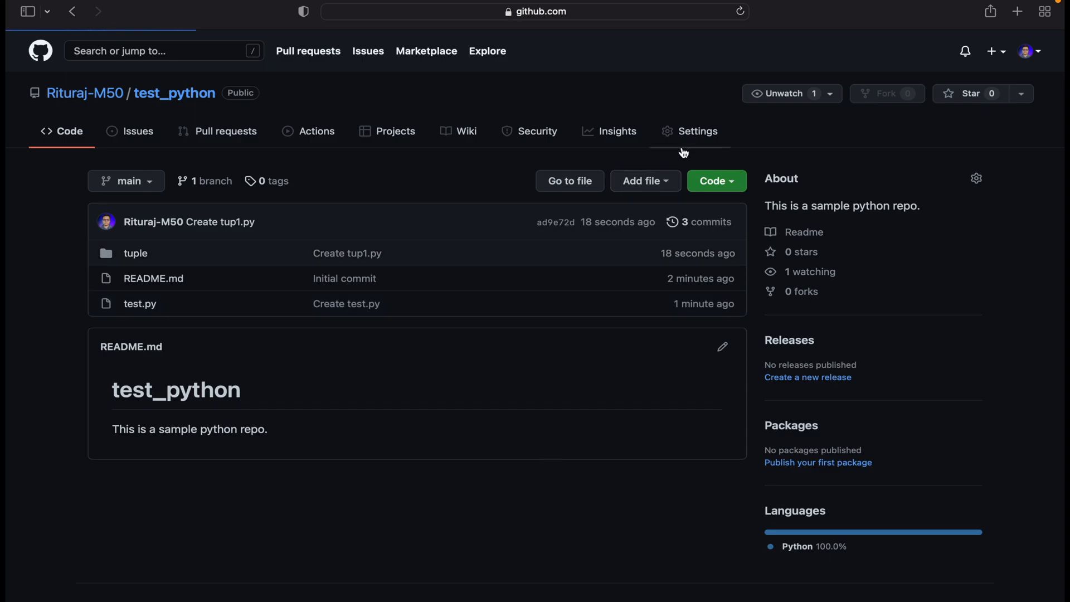
Step: Reach the Danger Zone section of the test_python repository settings
{"action": "left_click", "coordinate": [696, 132]}
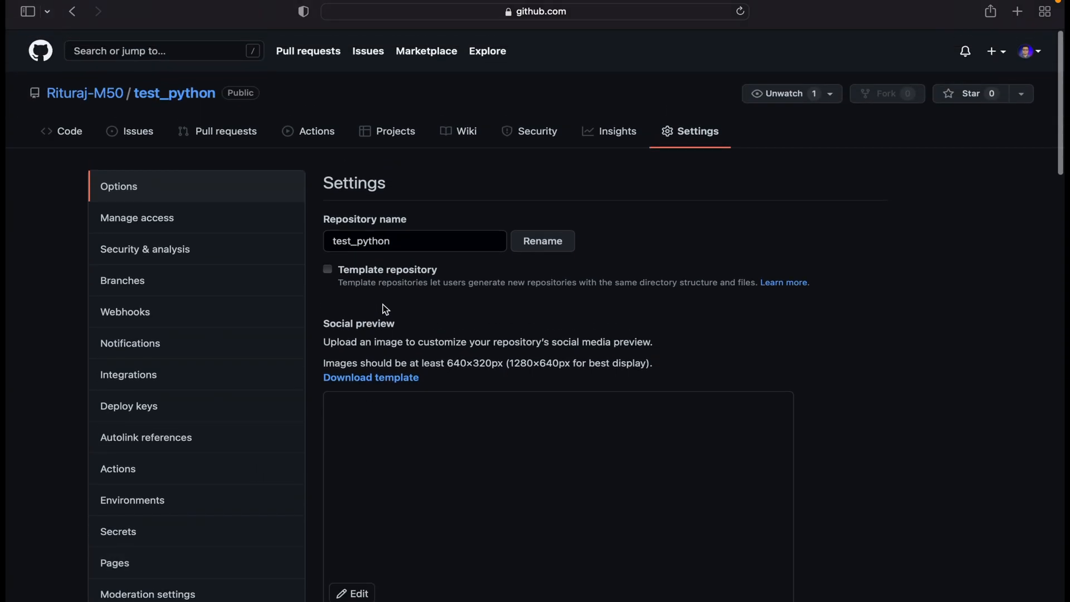
{"action": "scroll", "scroll_direction": "down", "scroll_amount": 3}
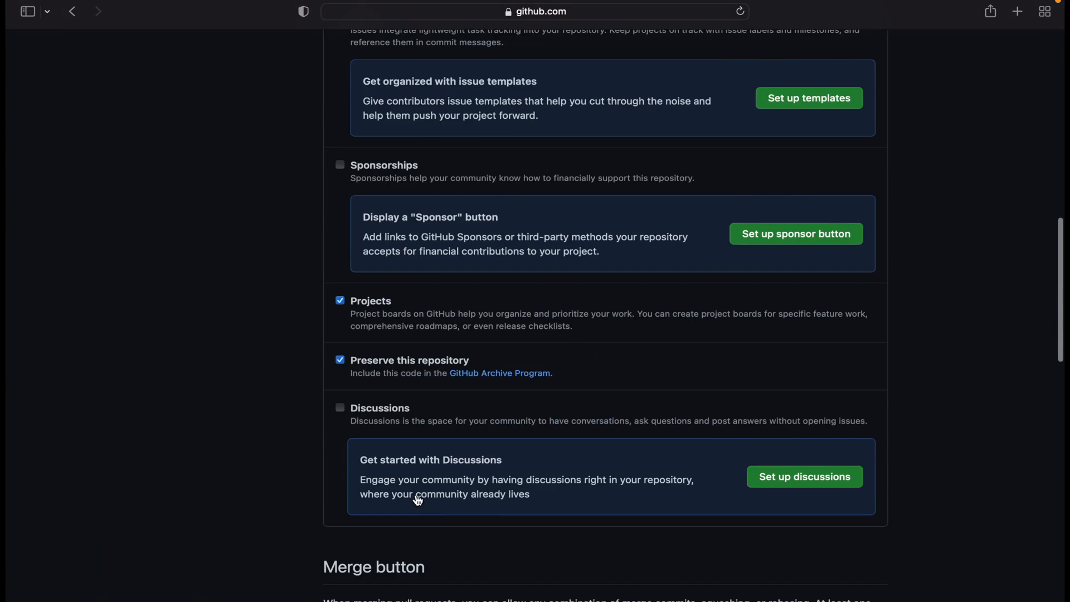
{"action": "scroll", "scroll_direction": "down", "scroll_amount": 3}
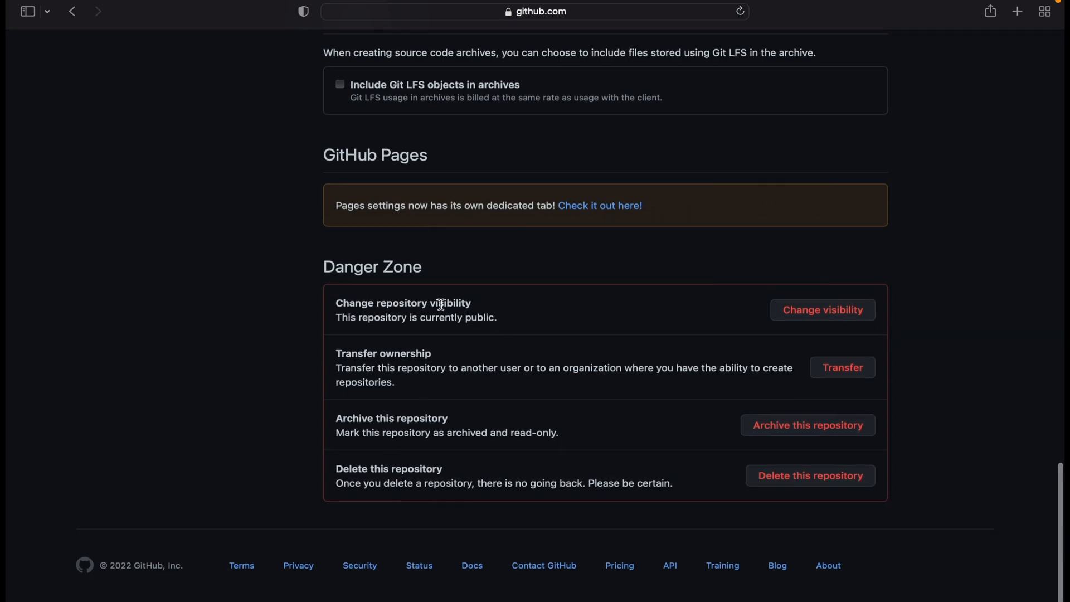
{"action": "mouse_move", "coordinate": [449, 361]}
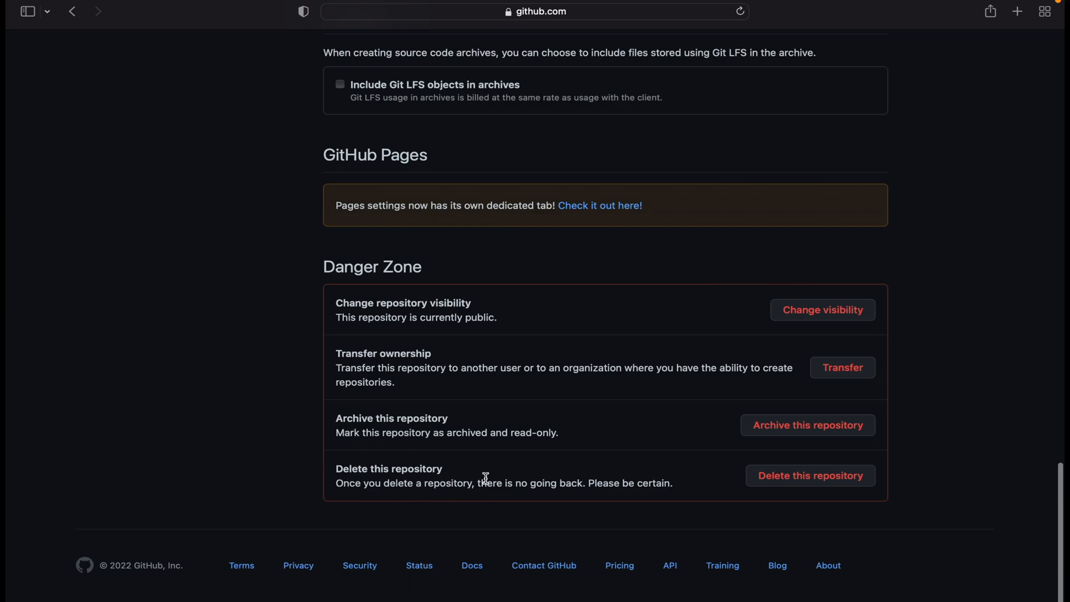
{"action": "mouse_move", "coordinate": [810, 475]}
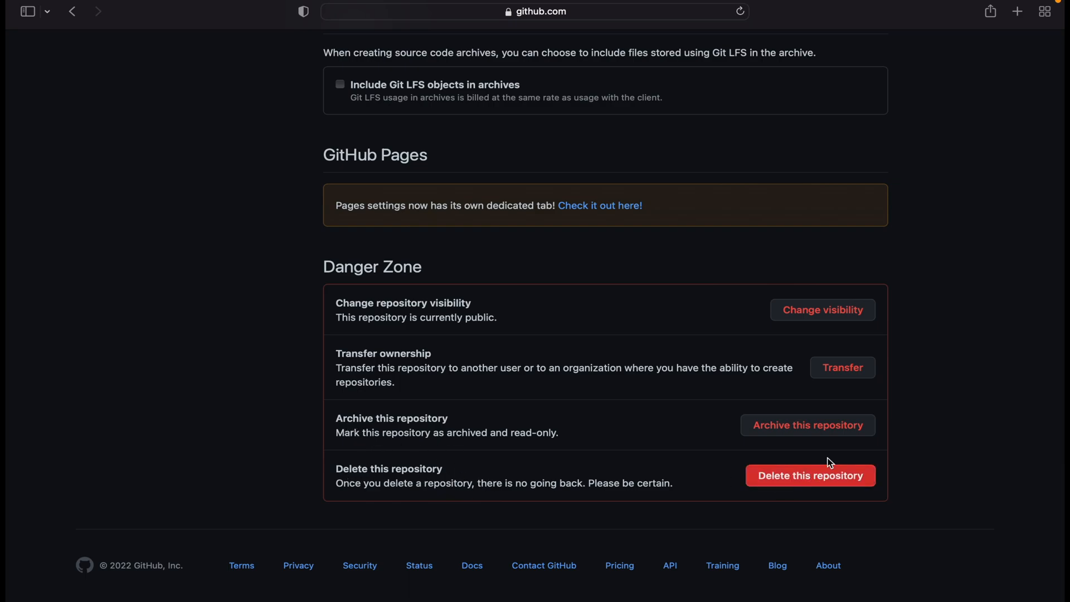
{"action": "left_click", "coordinate": [821, 308]}
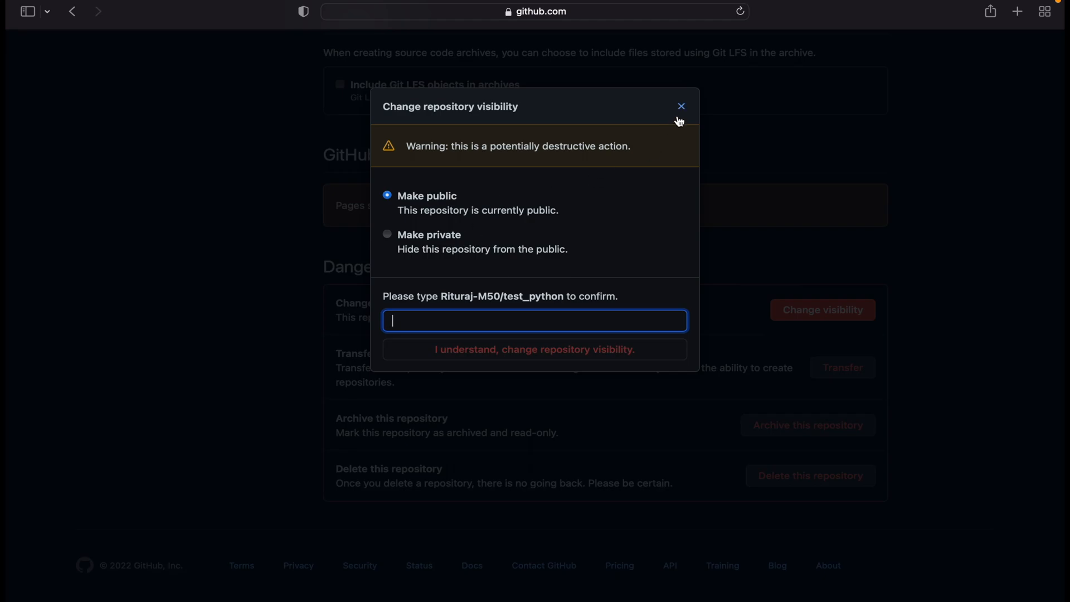
{"action": "left_click", "coordinate": [680, 107]}
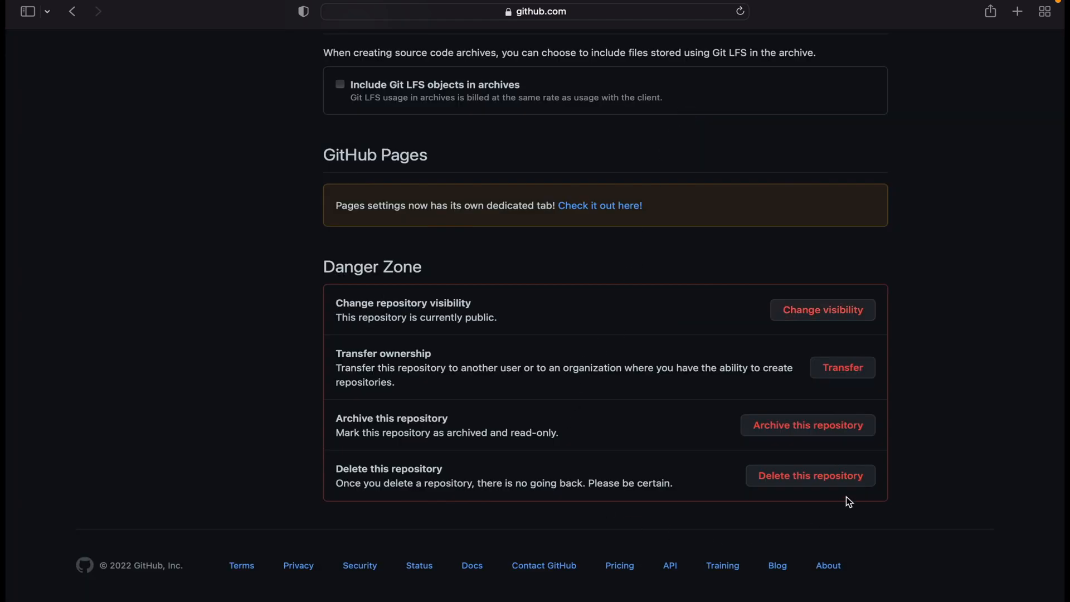
{"action": "mouse_move", "coordinate": [810, 476]}
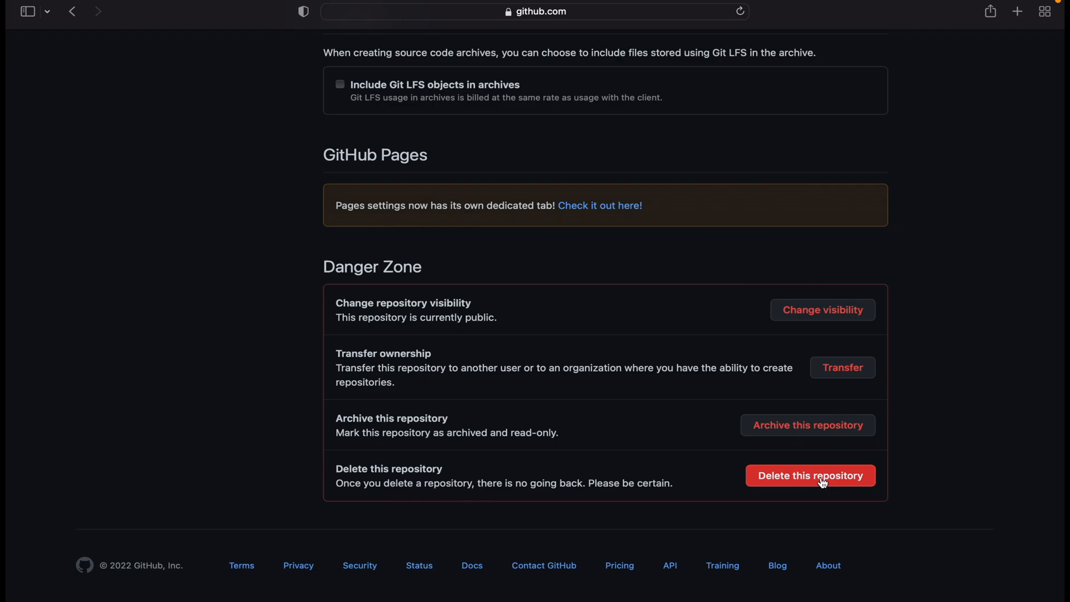
Step: Delete the repository, confirming with the full name Rituraj-M50/test_python
{"action": "left_click", "coordinate": [810, 476]}
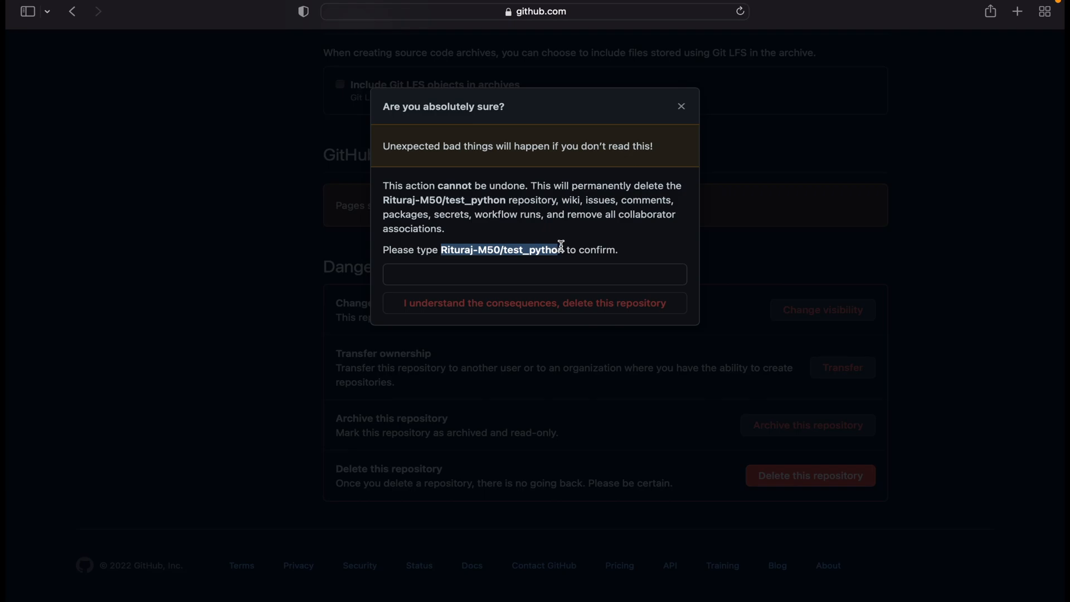
{"action": "left_click", "coordinate": [534, 274]}
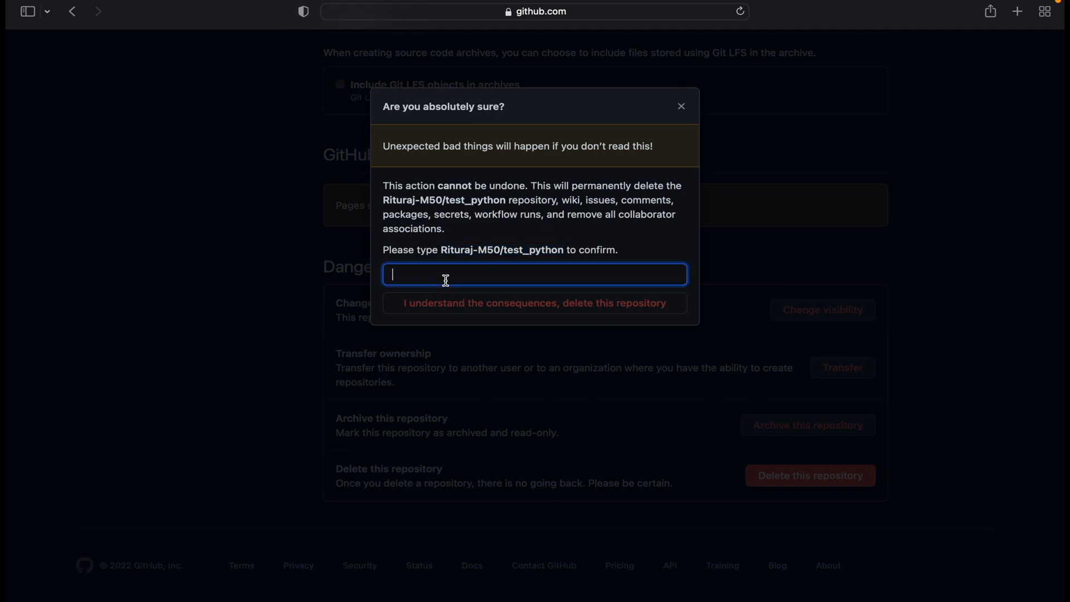
{"action": "type", "text": "Rituraj-M50/test_python"}
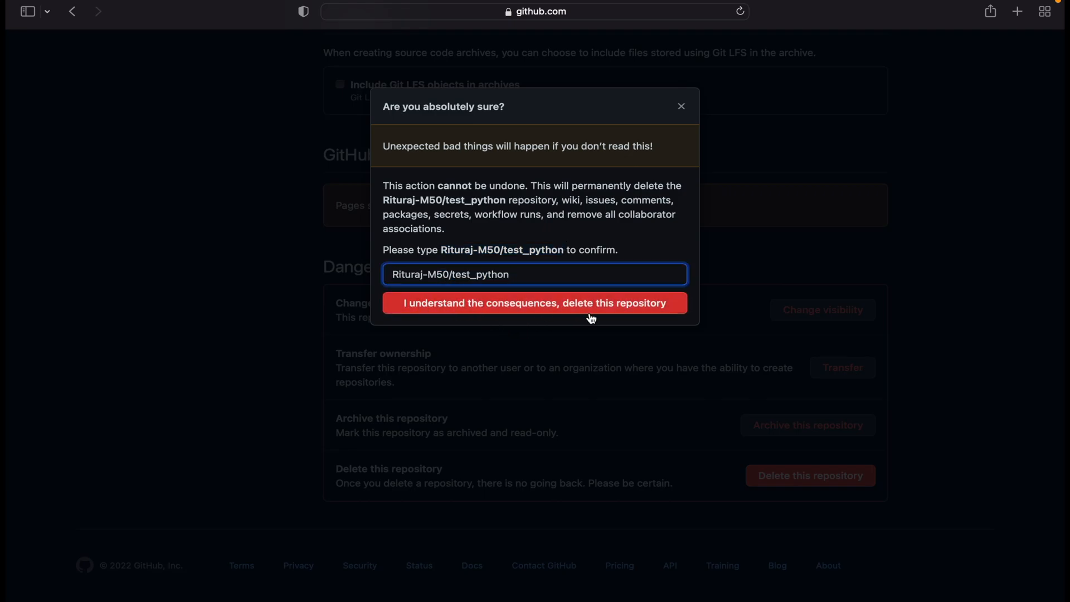
{"action": "left_click", "coordinate": [534, 304]}
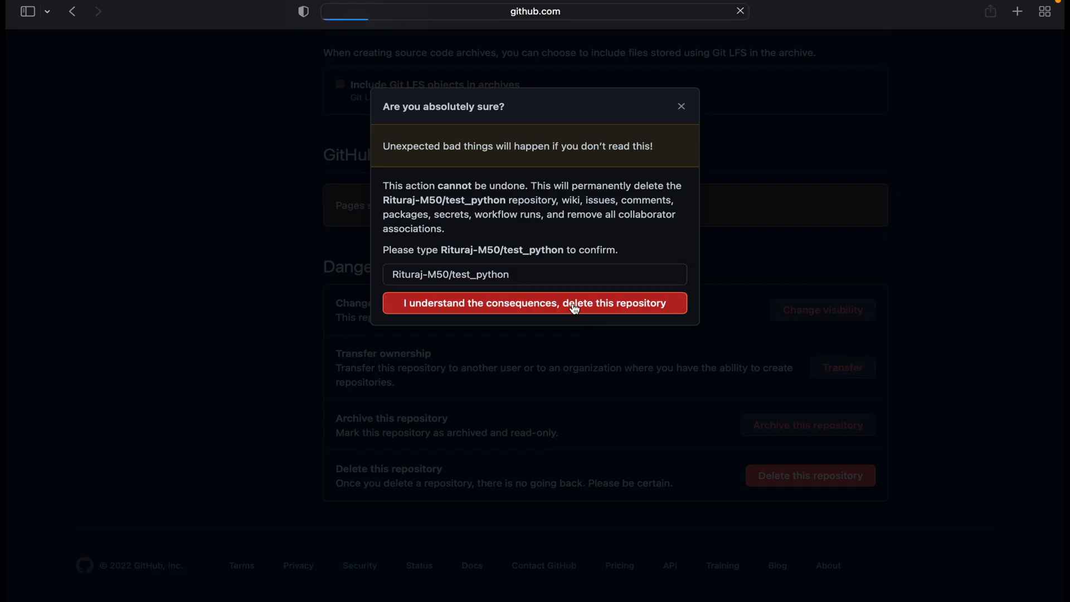
{"action": "left_click", "coordinate": [535, 303]}
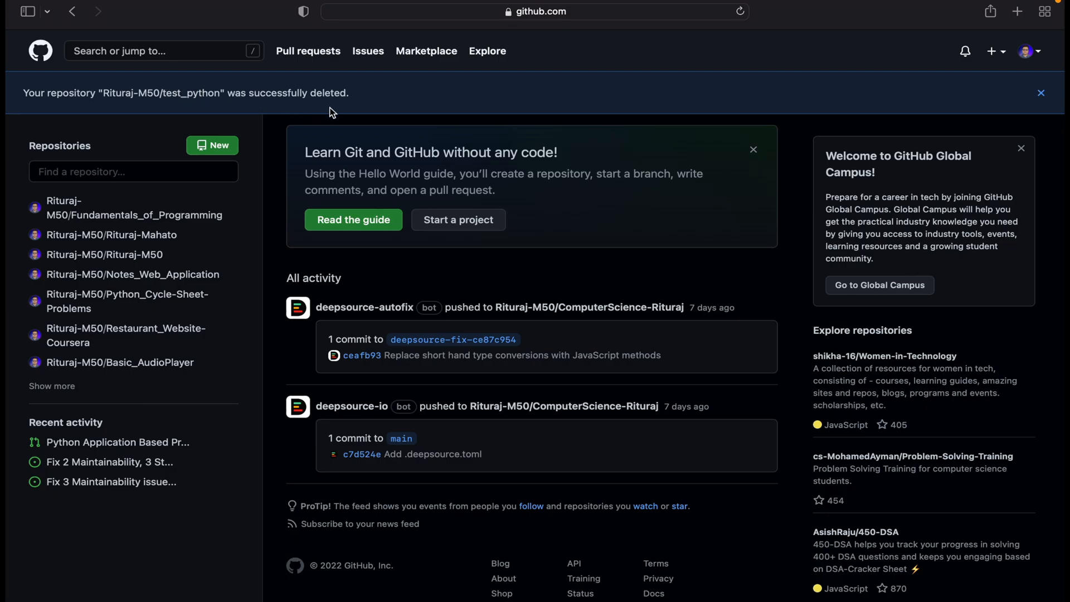
Step: Dismiss the repository-deleted success banner on the dashboard
{"action": "left_click", "coordinate": [1040, 93]}
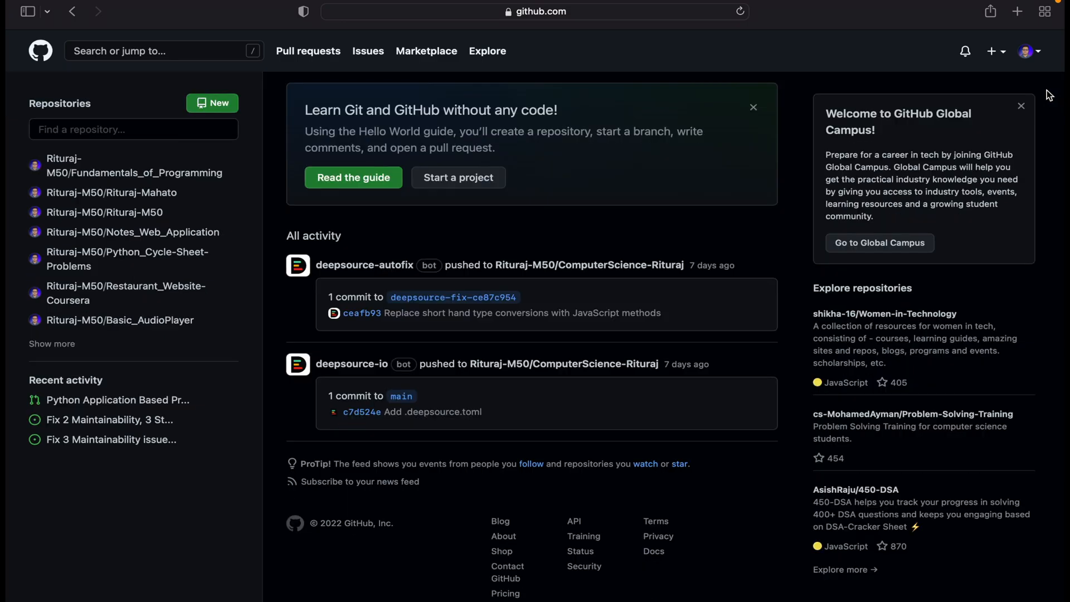